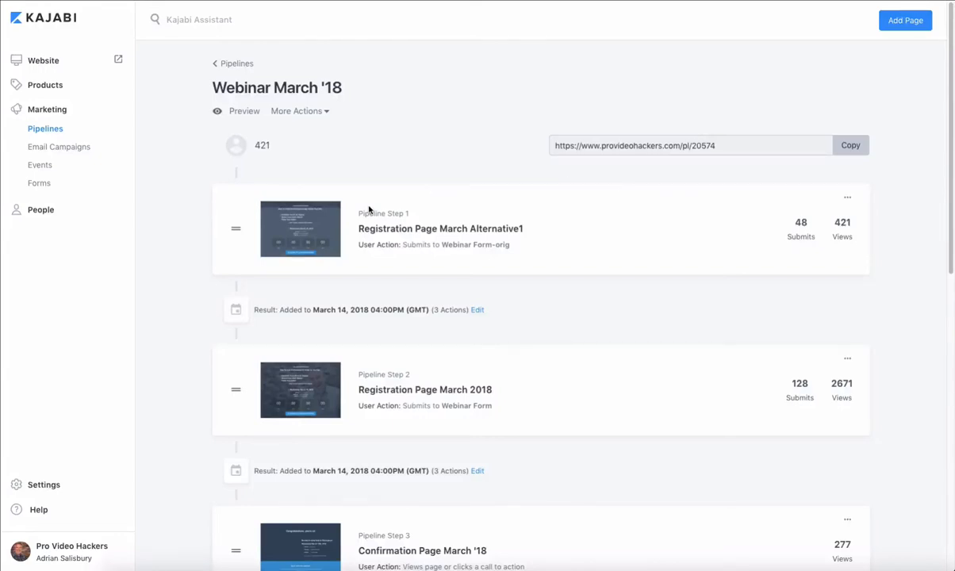
mouse_move(169, 244)
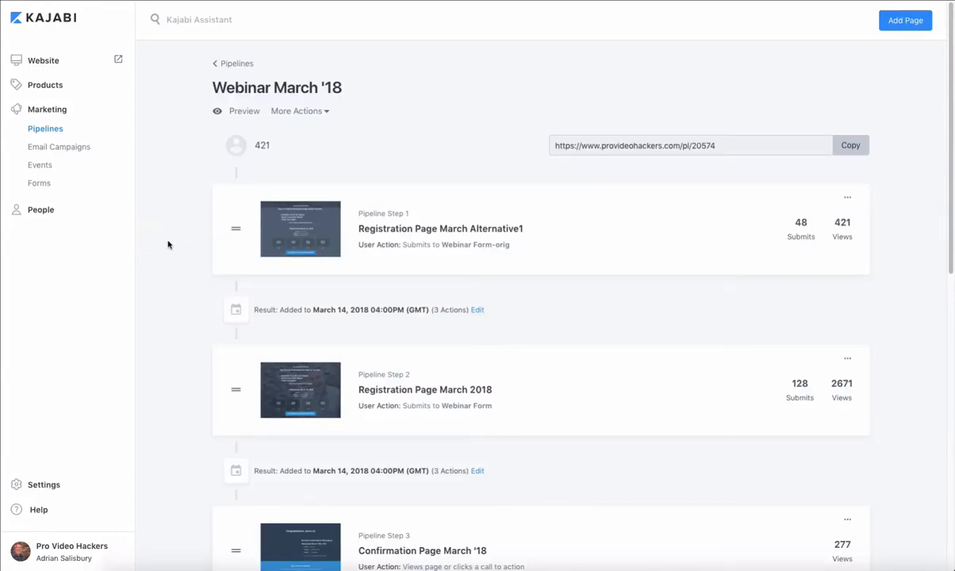
- Scroll through the Webinar March '18 pipeline steps and open Confirmation Page March '18
scroll("down", 3)
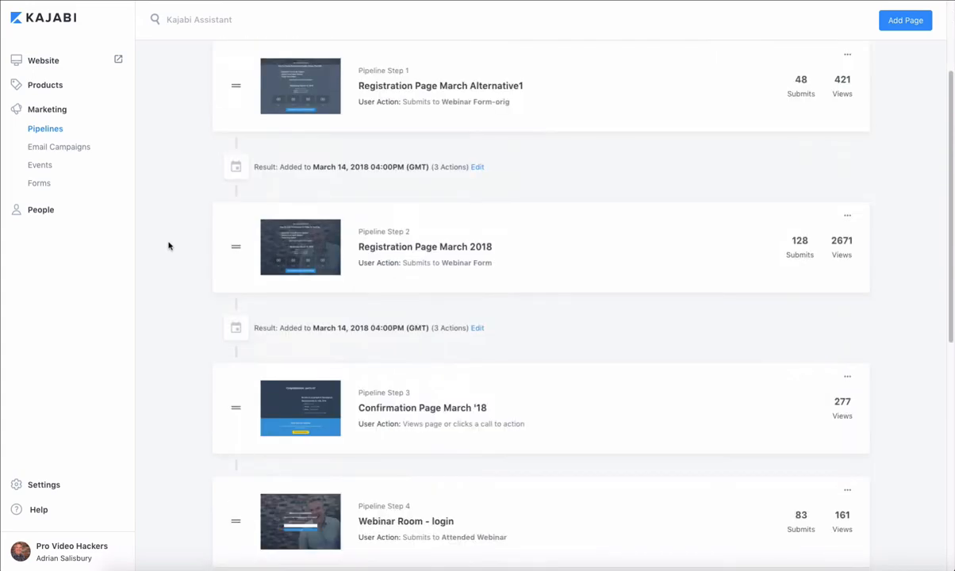
scroll("down", 3)
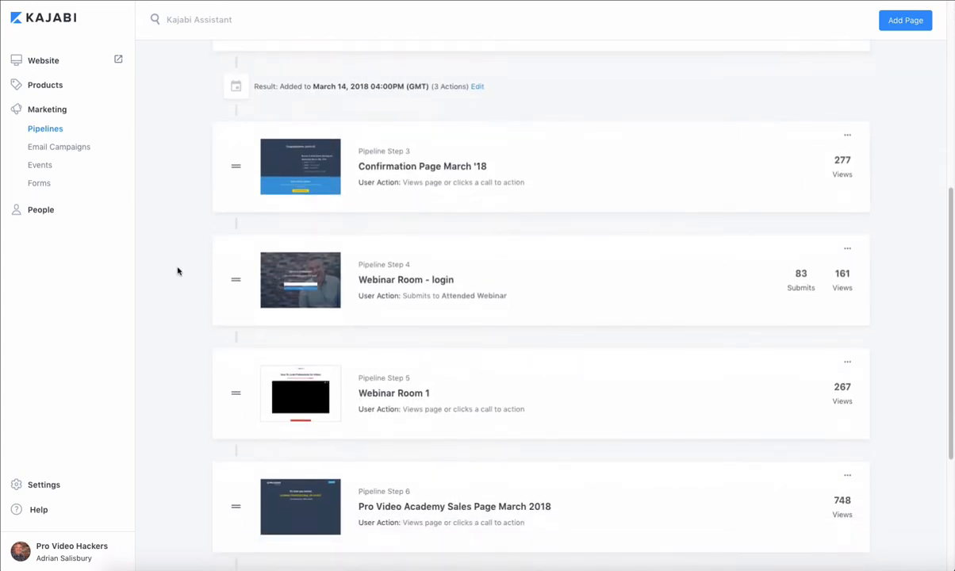
scroll("up", 3)
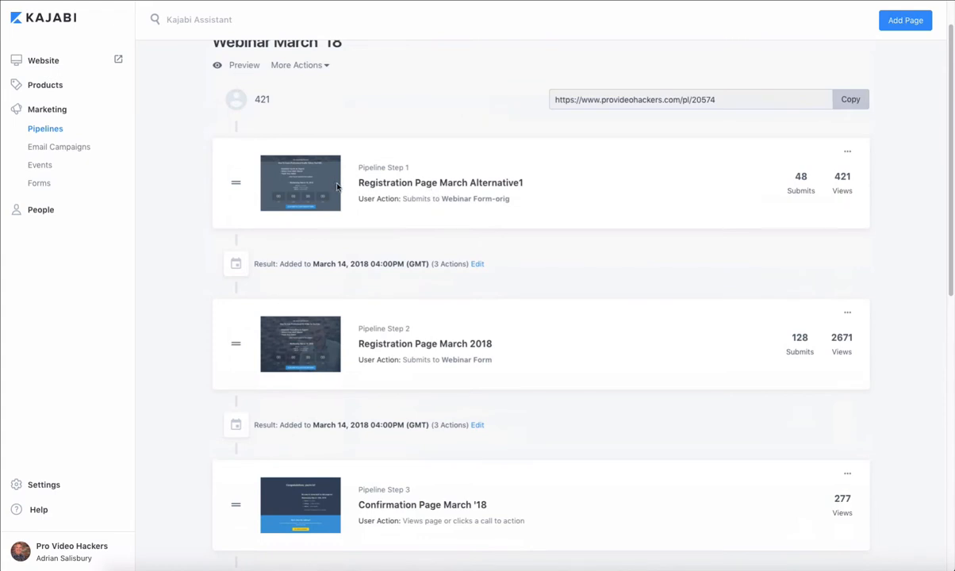
scroll("down", 3)
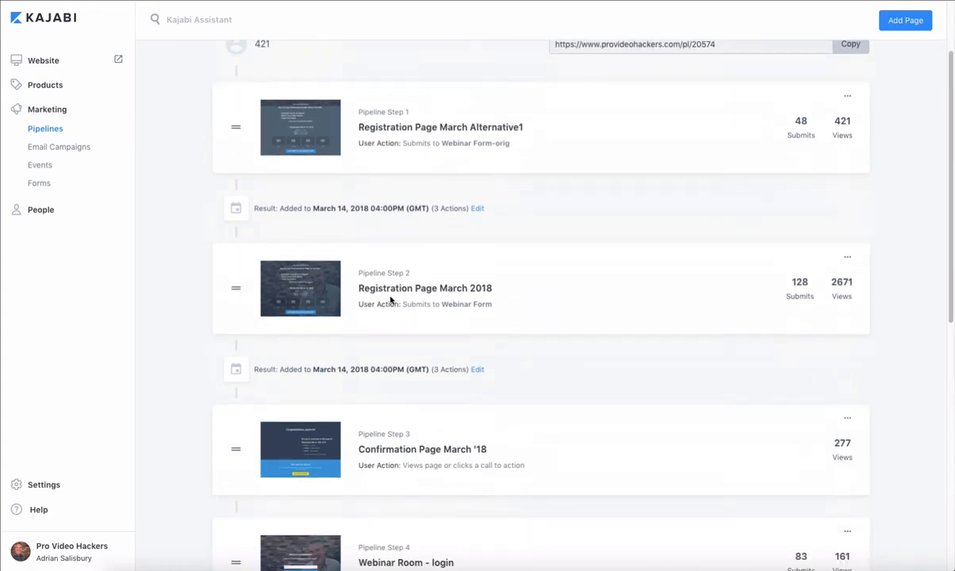
mouse_move(517, 301)
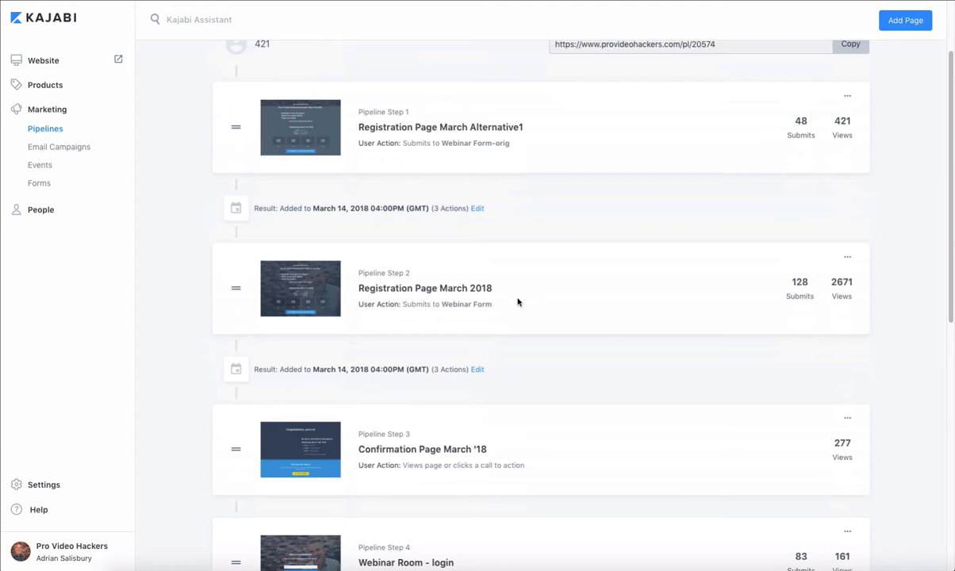
scroll("down", 3)
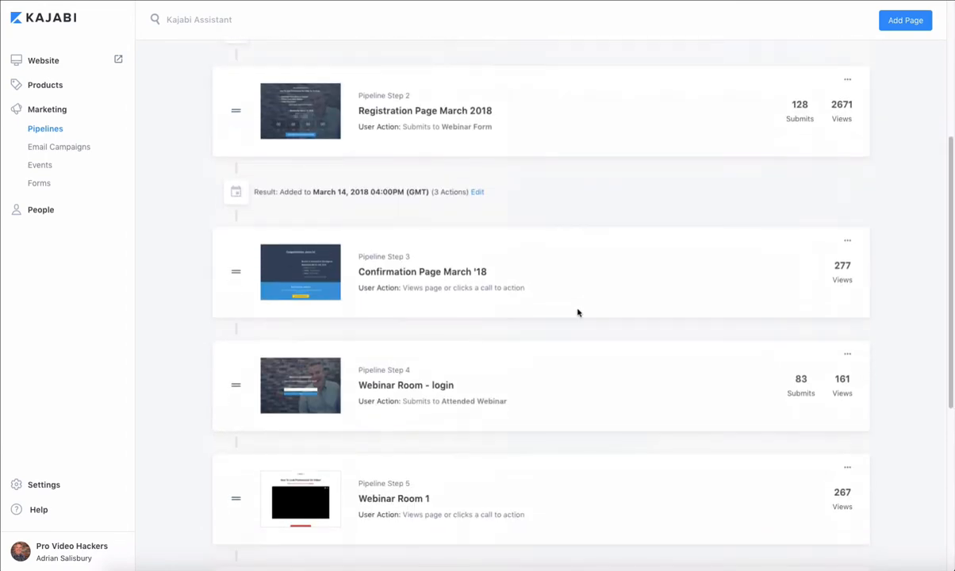
scroll("down", 3)
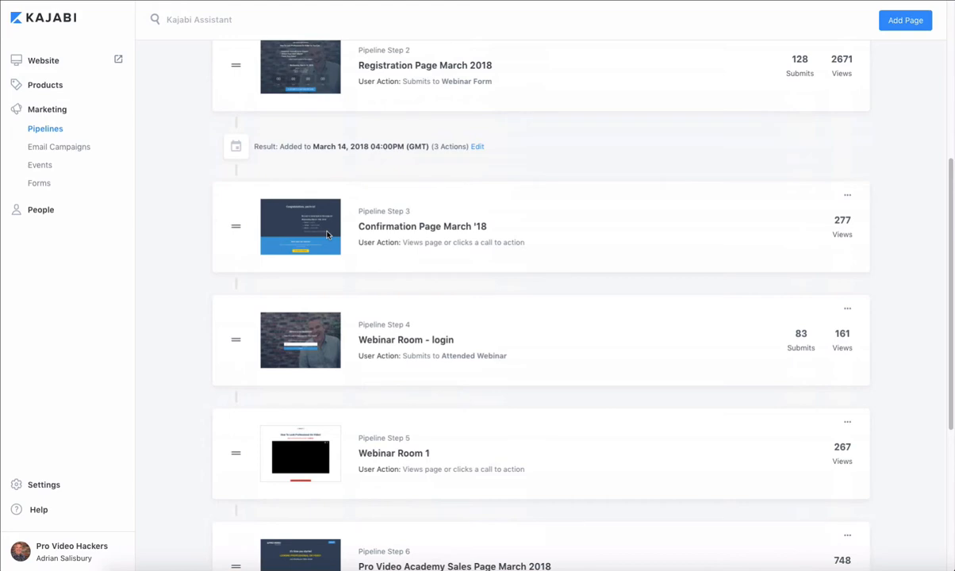
mouse_move(422, 225)
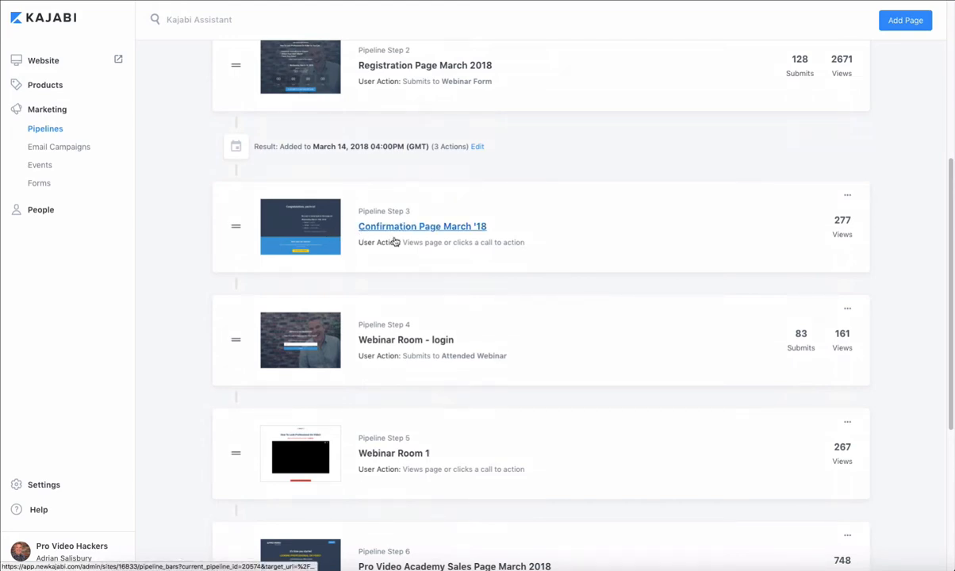
left_click(422, 225)
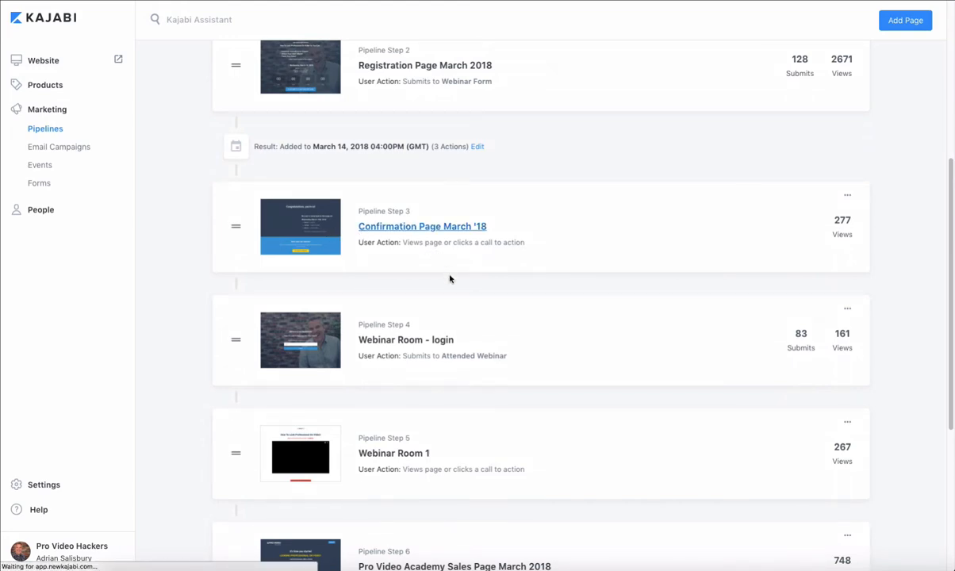
left_click(422, 225)
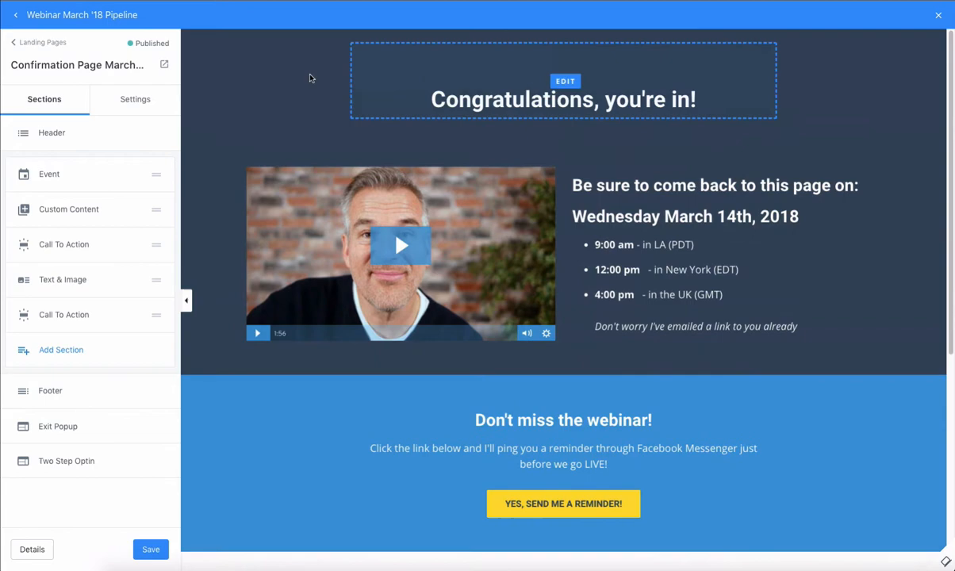
scroll("down", 3)
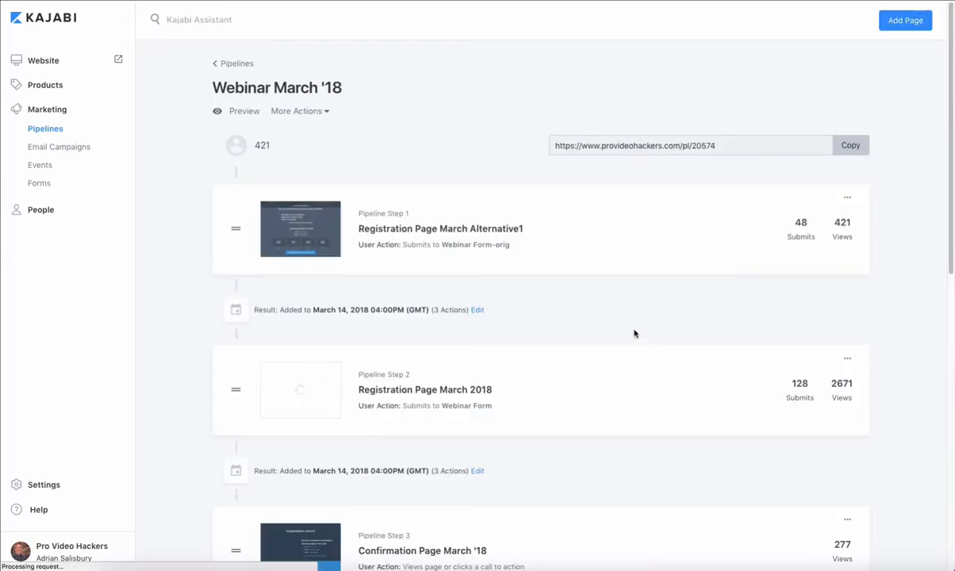
- Open the Webinar Room - login step in the page builder
scroll("down", 3)
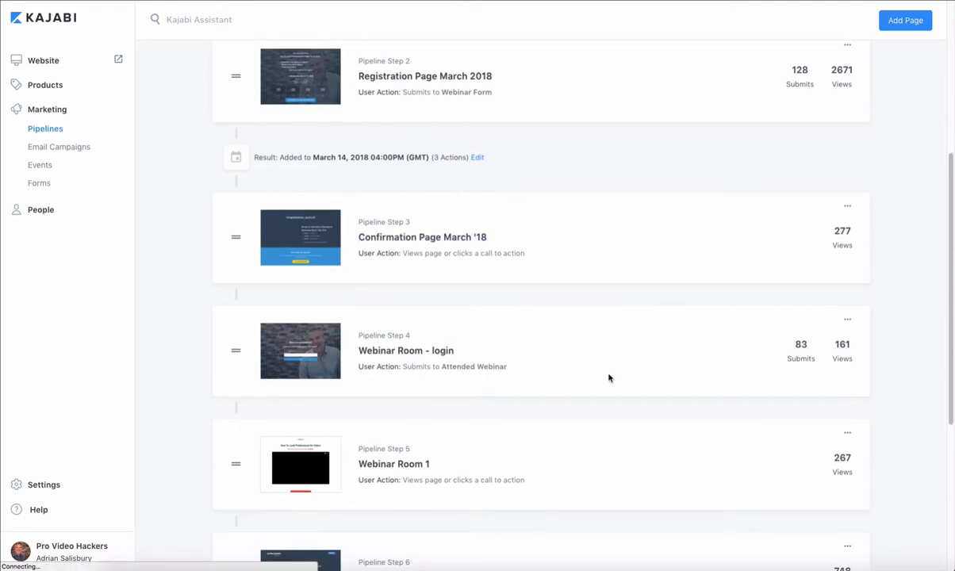
mouse_move(394, 463)
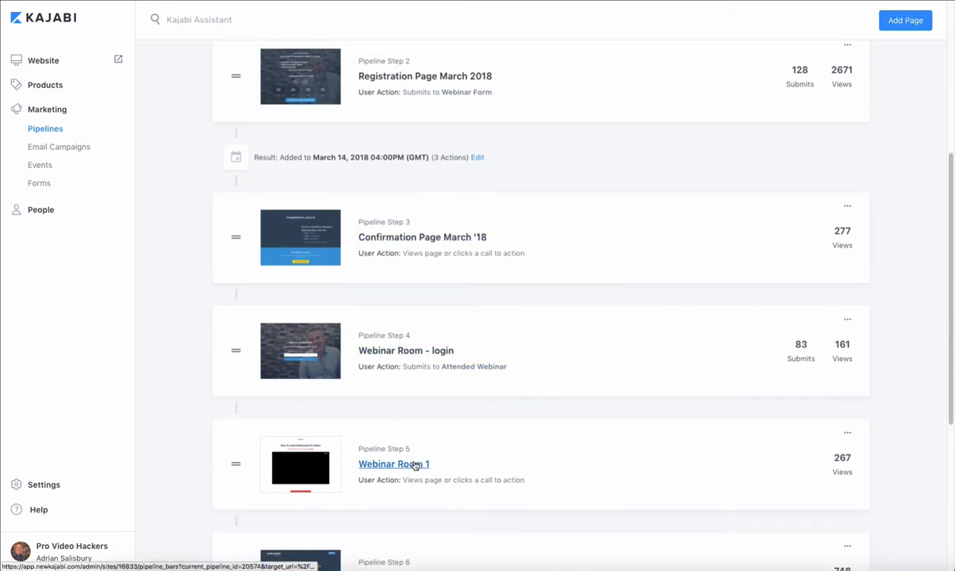
mouse_move(373, 470)
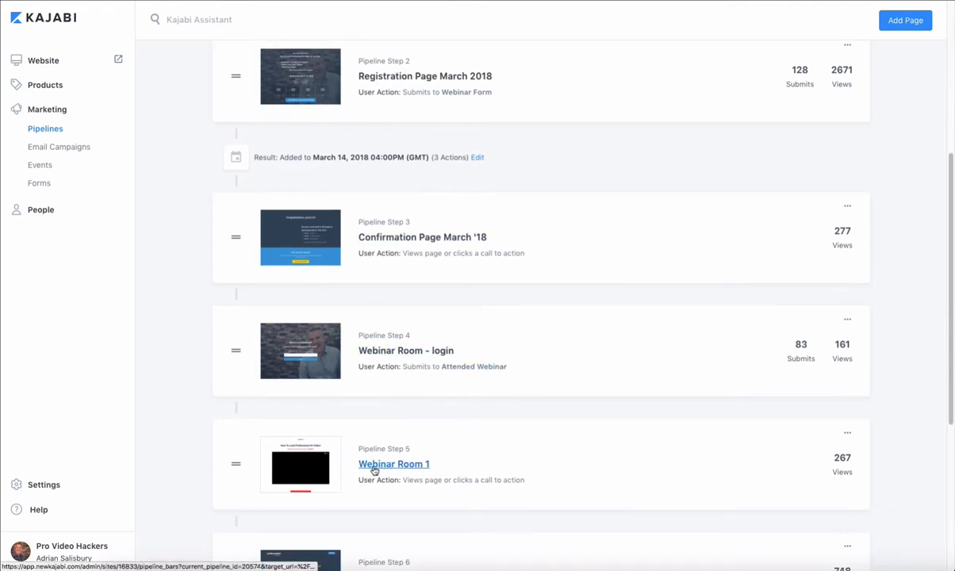
mouse_move(406, 350)
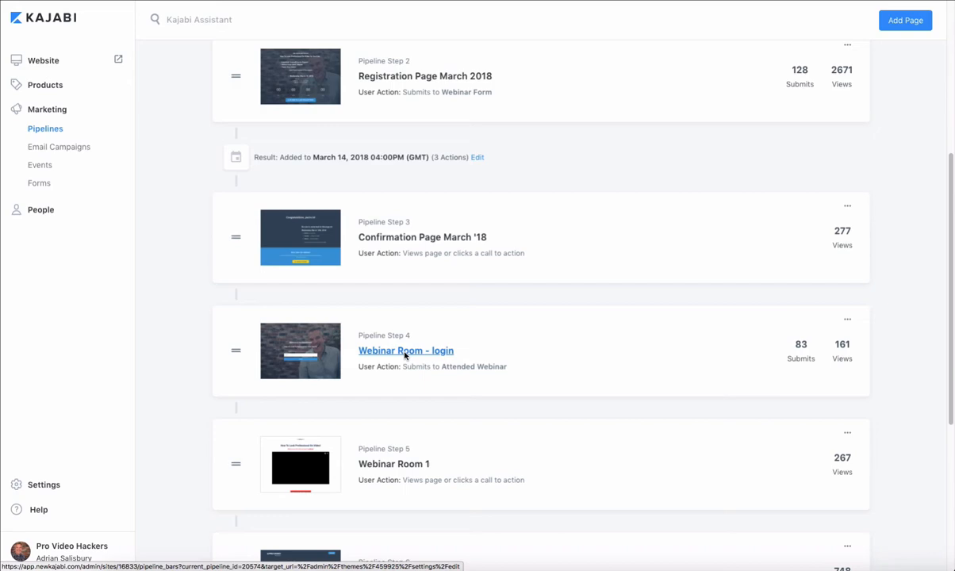
left_click(406, 350)
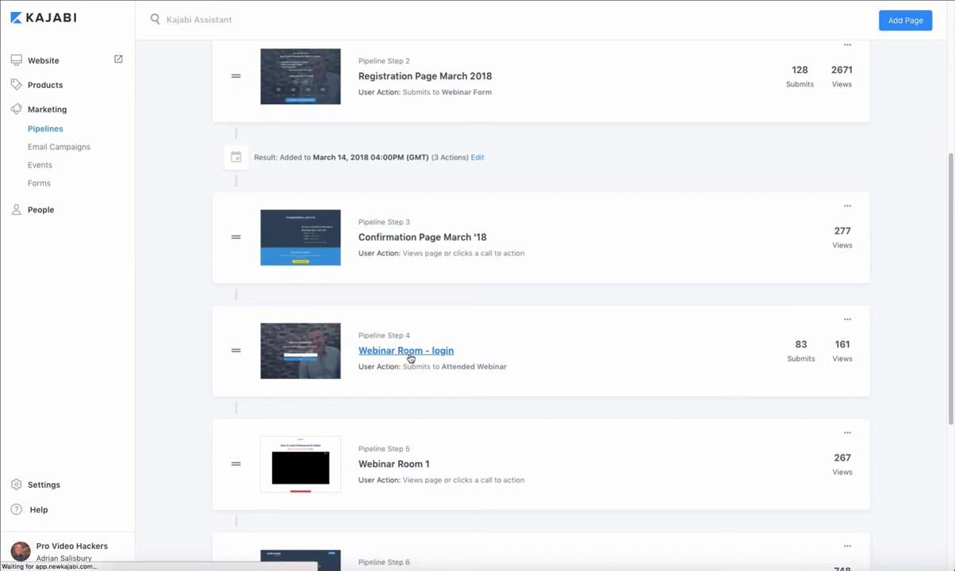
- Load the Webinar Room - login page editor and select its opt-in form section
left_click(406, 350)
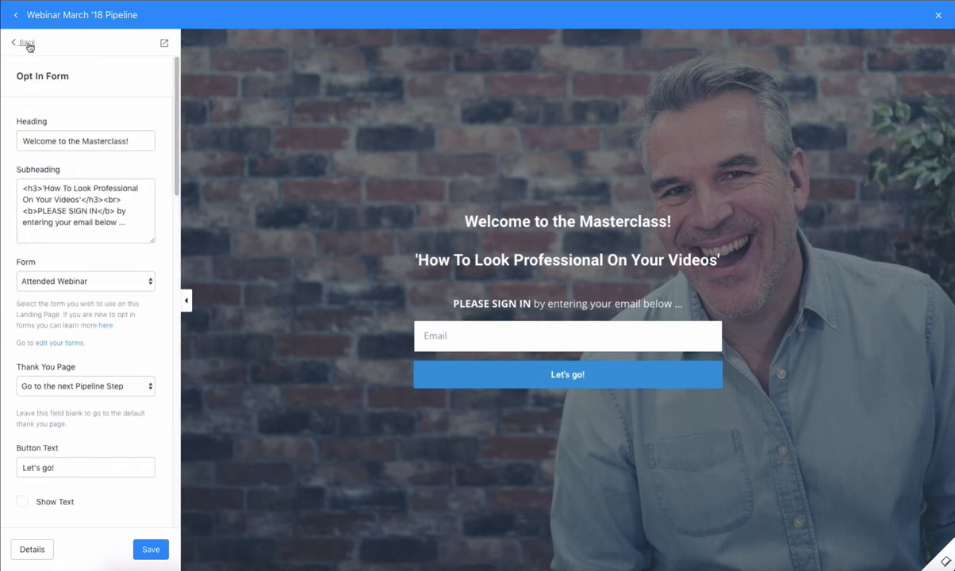
left_click(25, 41)
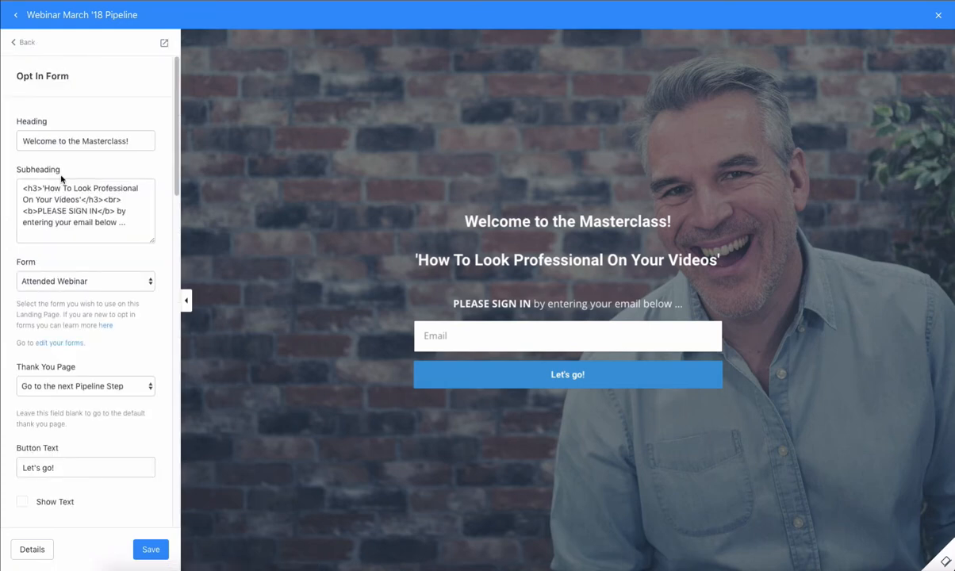
left_click(568, 222)
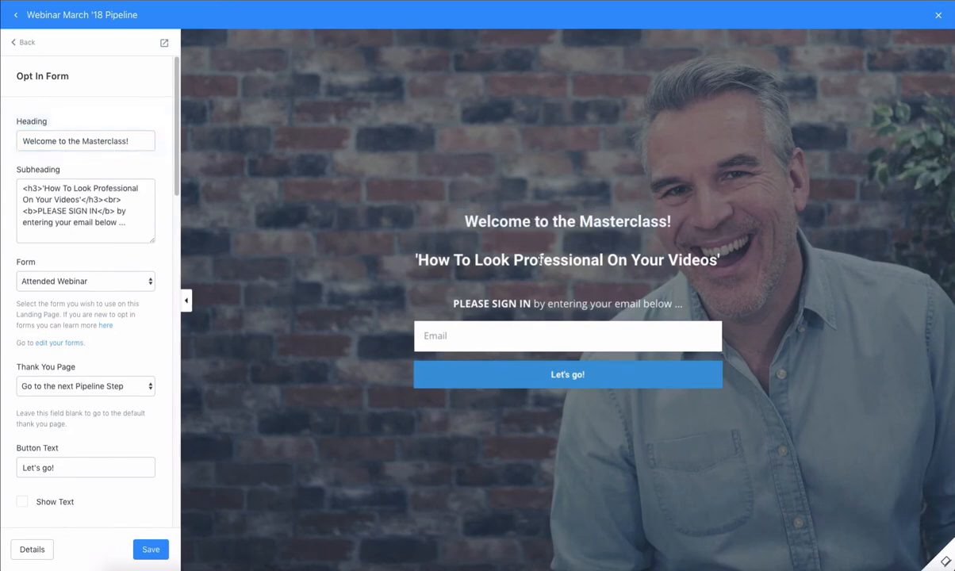
scroll("down", 3)
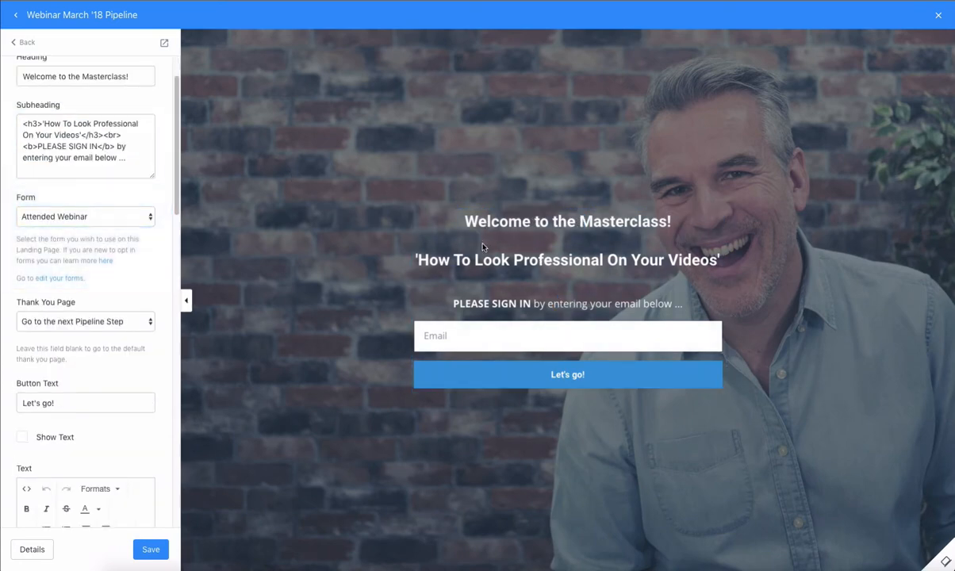
scroll("up", 3)
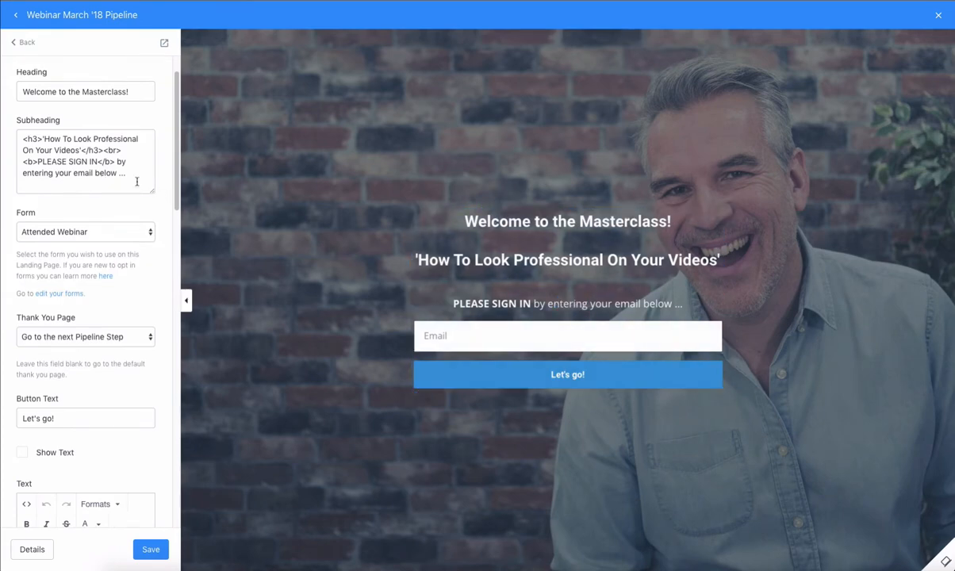
- Review the opt-in form's subheading and its Form, Thank You Page and Button Text settings
left_click(86, 162)
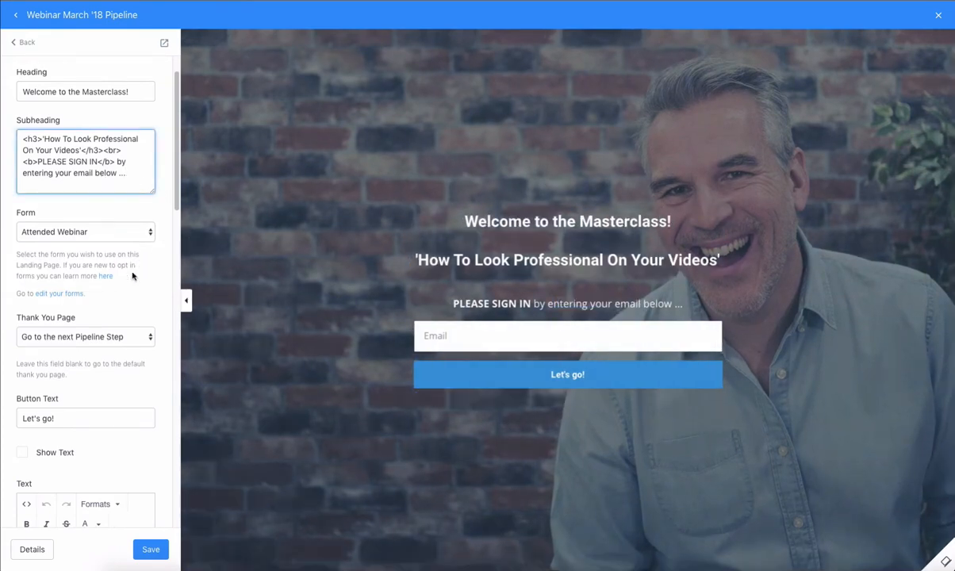
mouse_move(532, 339)
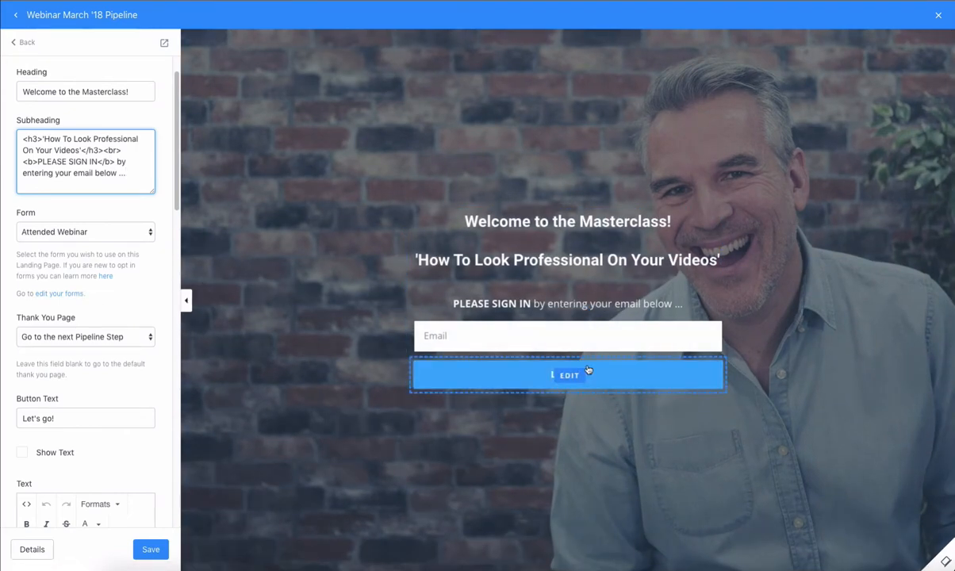
scroll("down", 3)
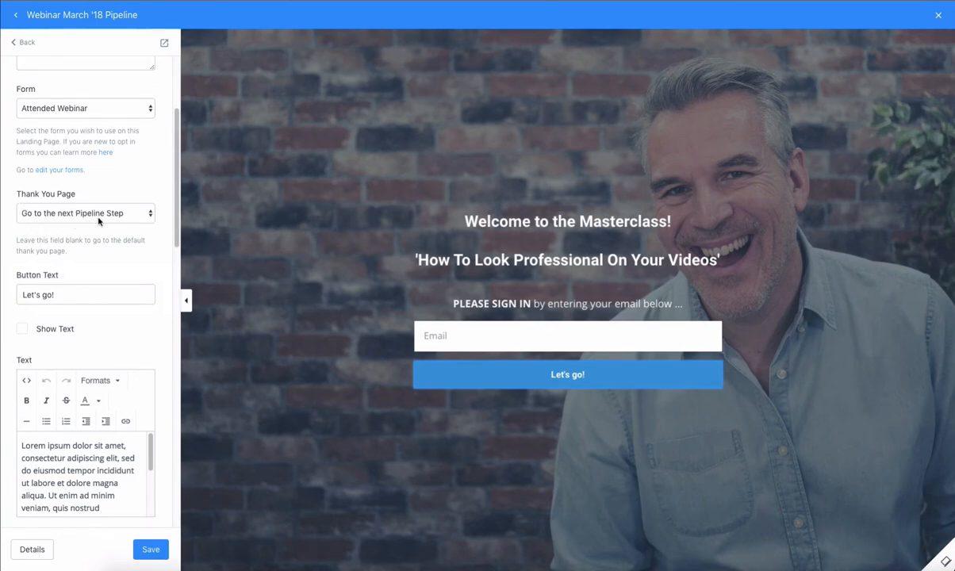
mouse_move(86, 422)
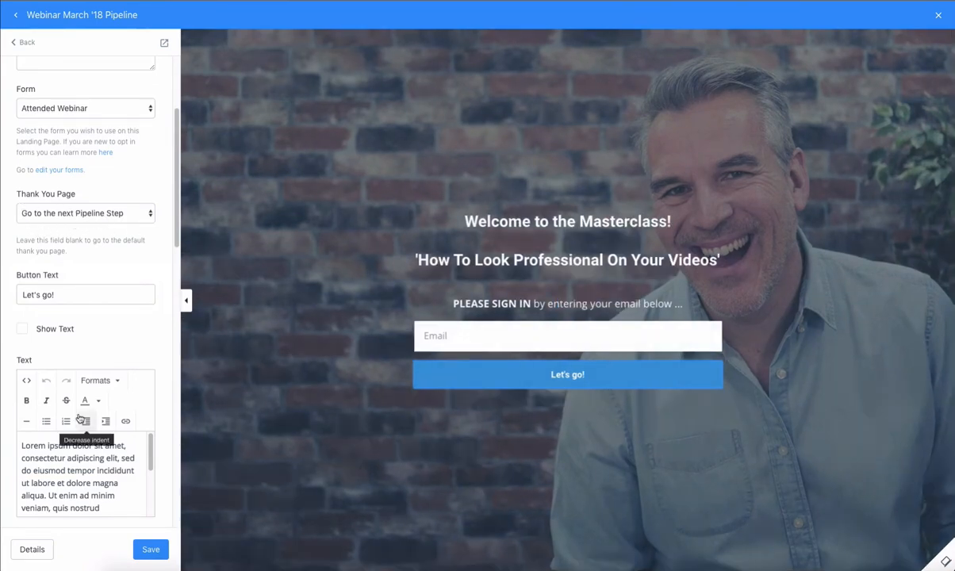
scroll("down", 3)
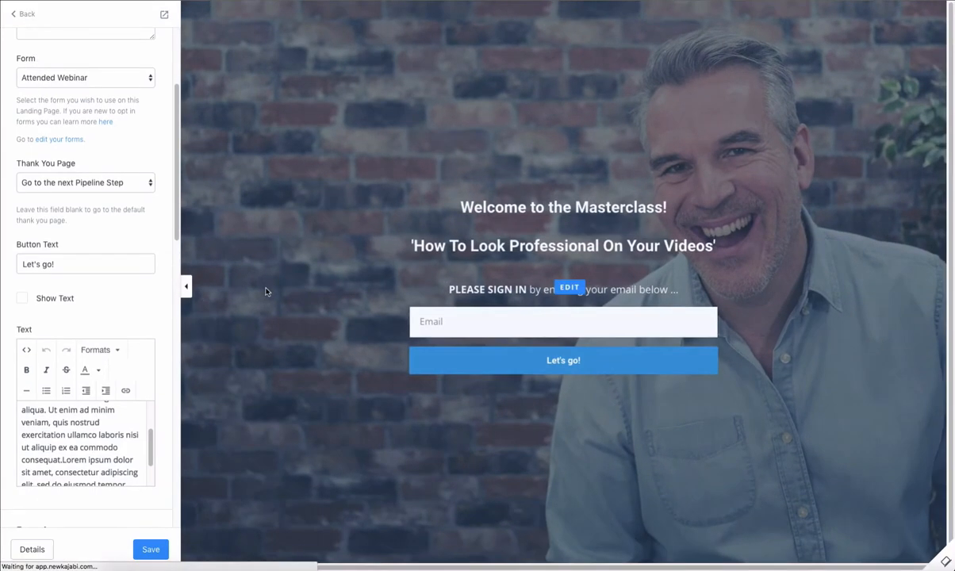
- Exit the page builder and scroll through the Webinar March '18 pipeline steps
left_click(28, 13)
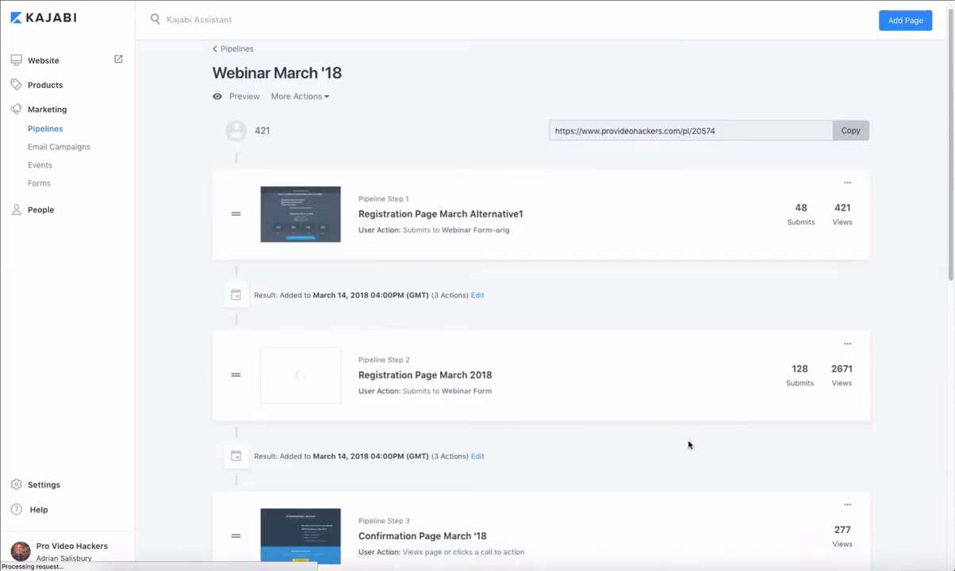
scroll("down", 3)
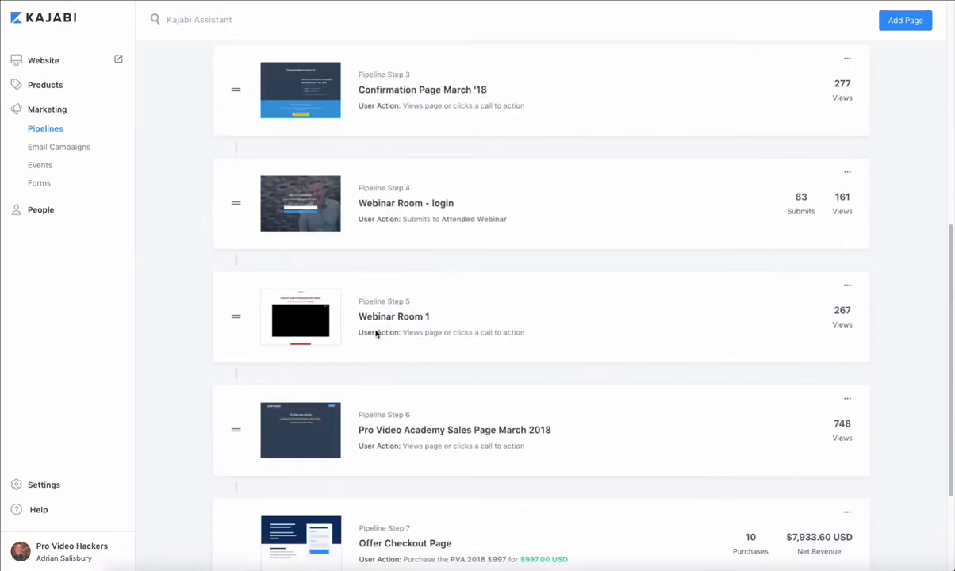
mouse_move(596, 279)
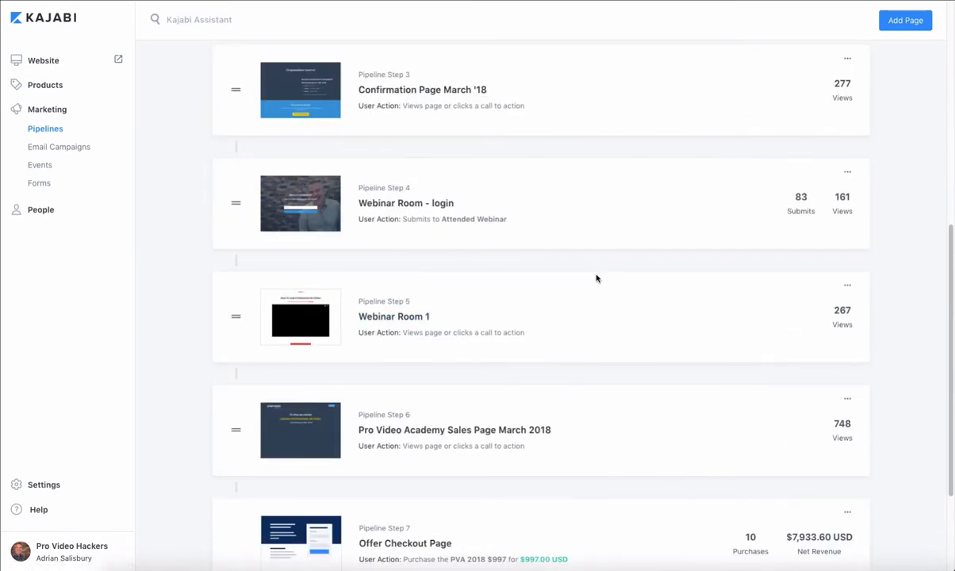
scroll("up", 3)
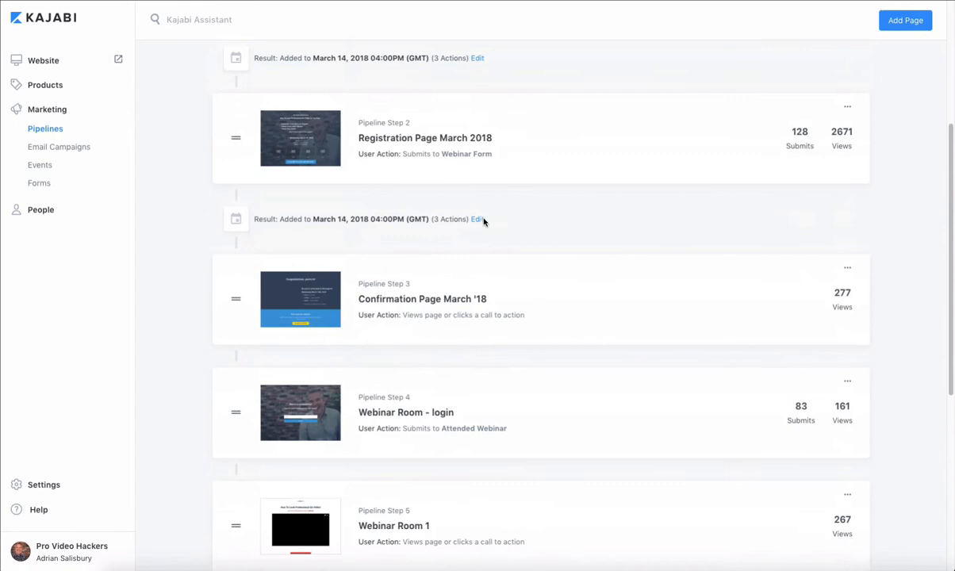
scroll("up", 3)
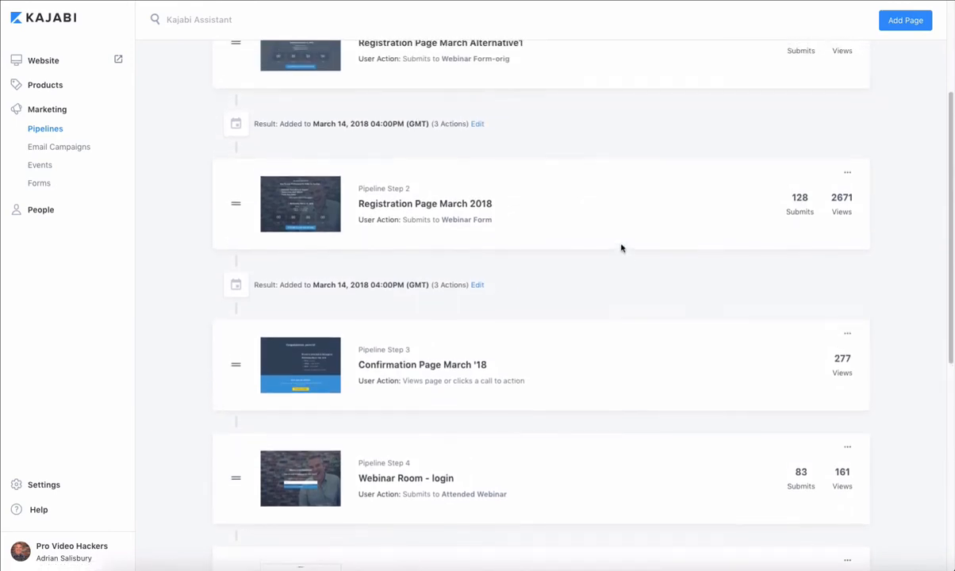
- Edit the 'Added to March 14, 2018' webinar event and view its 'At time of registration' email
scroll("up", 3)
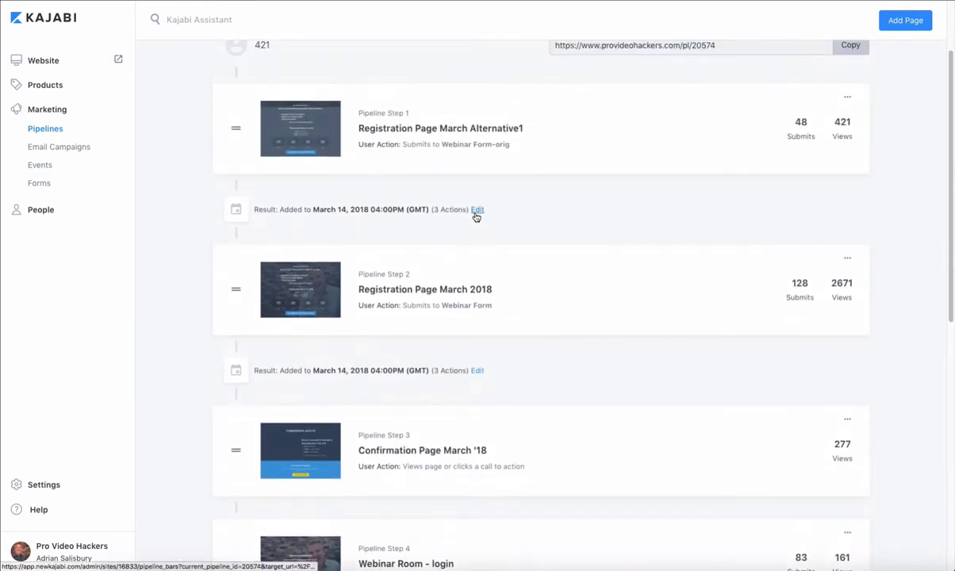
left_click(475, 209)
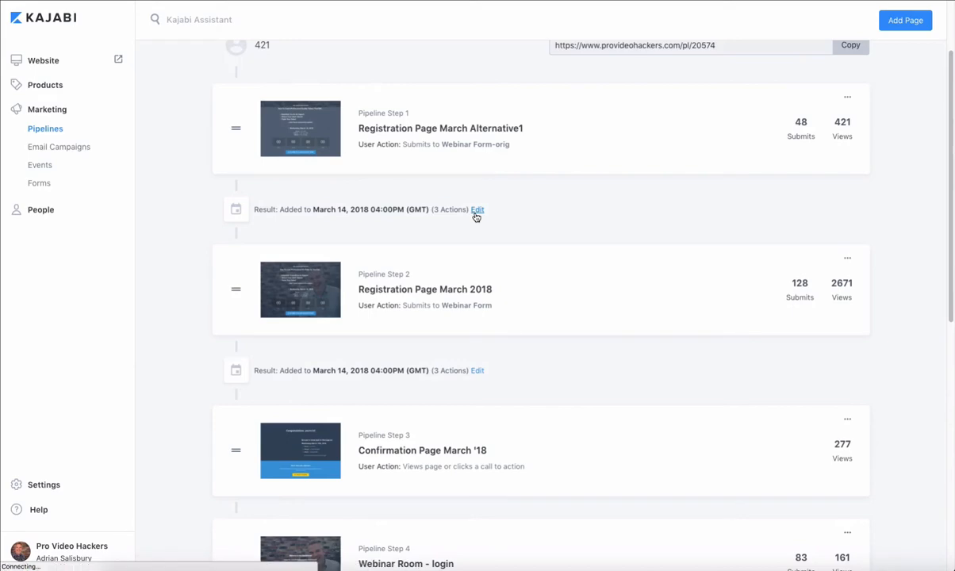
left_click(477, 210)
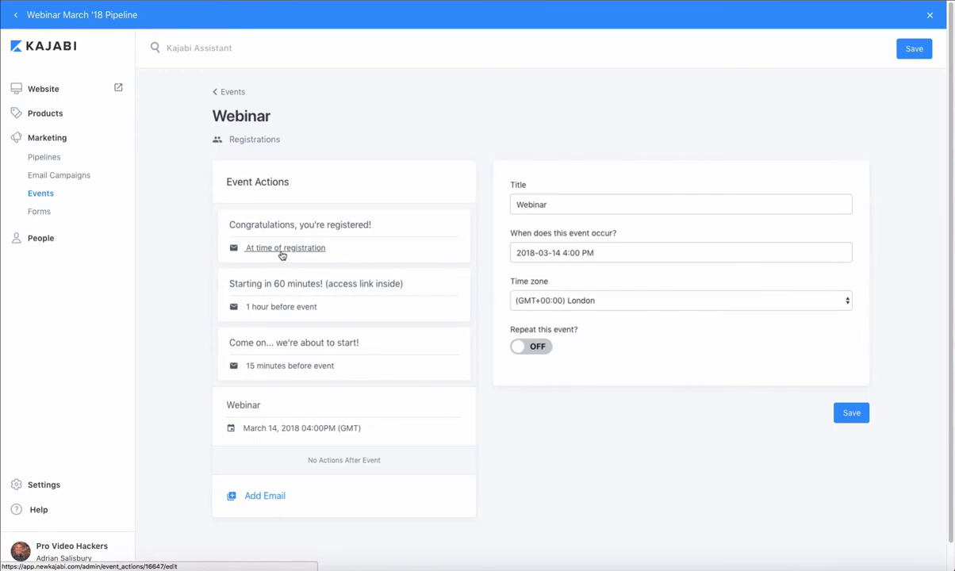
left_click(300, 235)
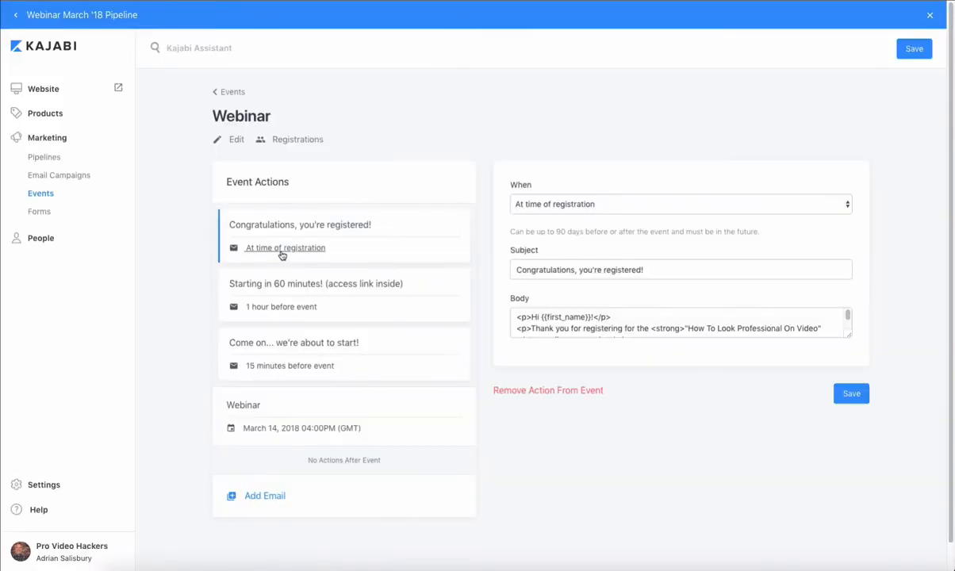
left_click(679, 324)
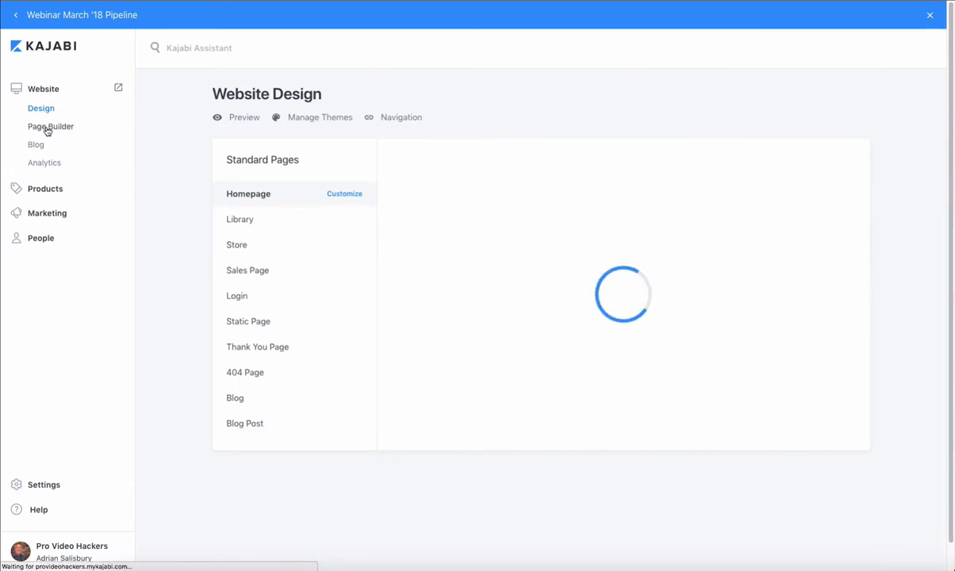
- Create a new Standard Premier page titled 'webinar registration demo'
left_click(50, 127)
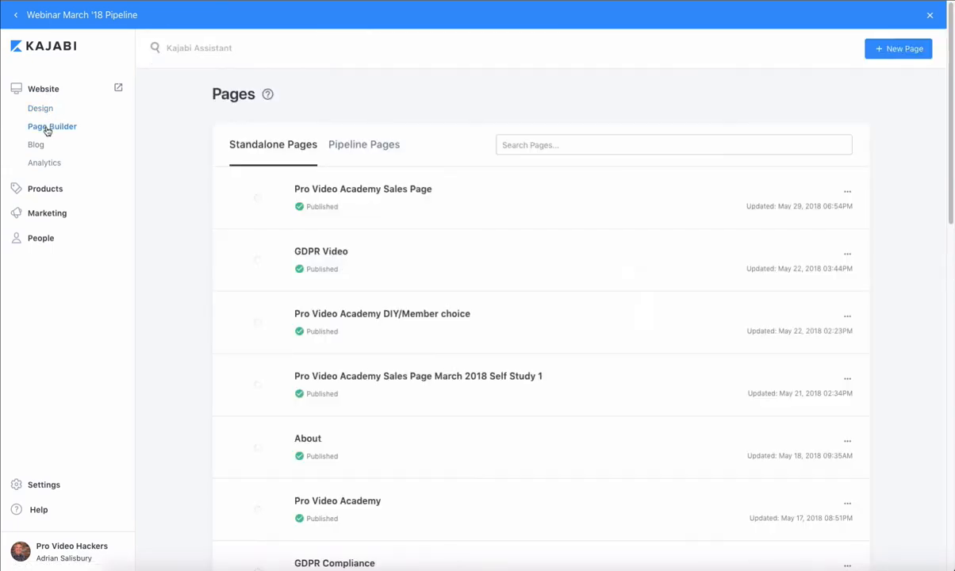
left_click(51, 127)
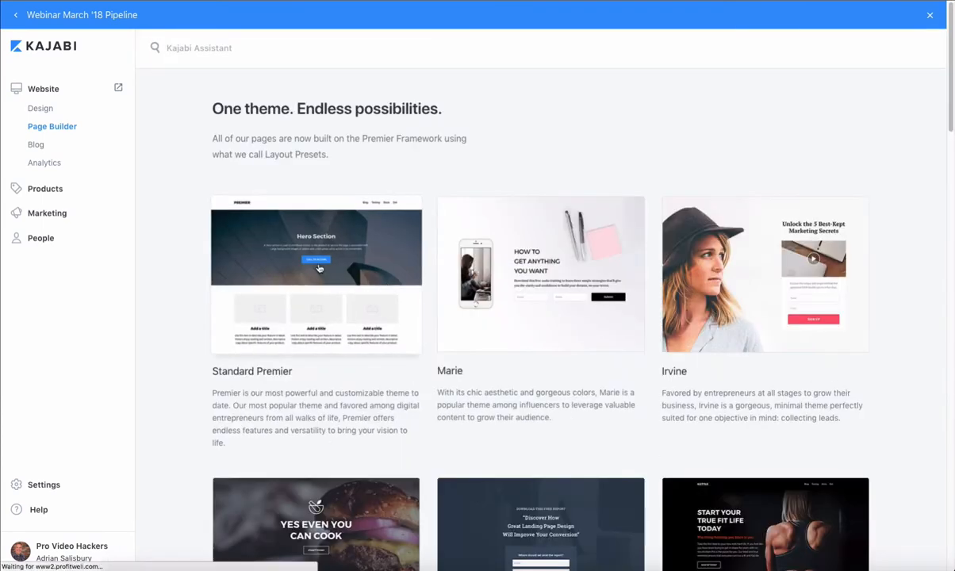
left_click(316, 270)
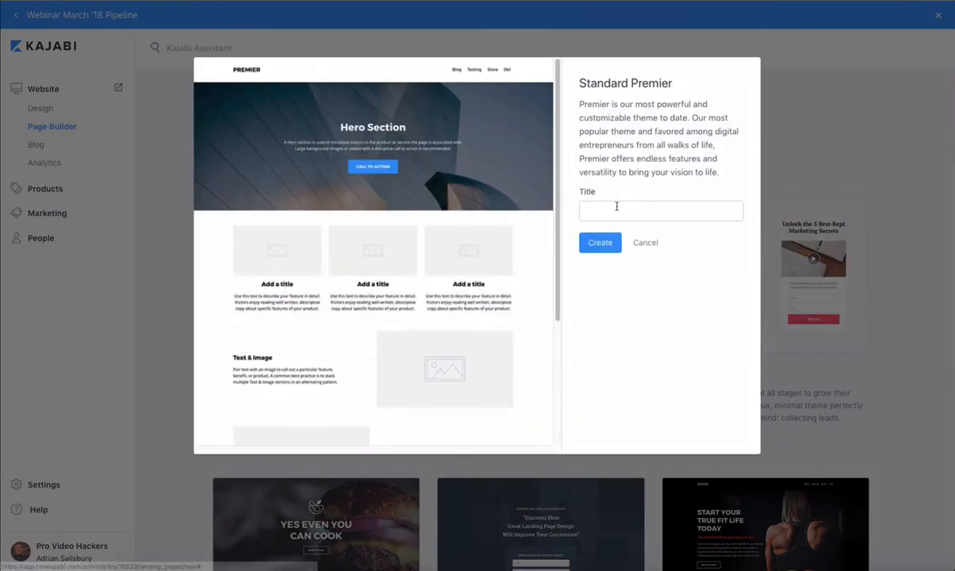
type("webinar registration demo")
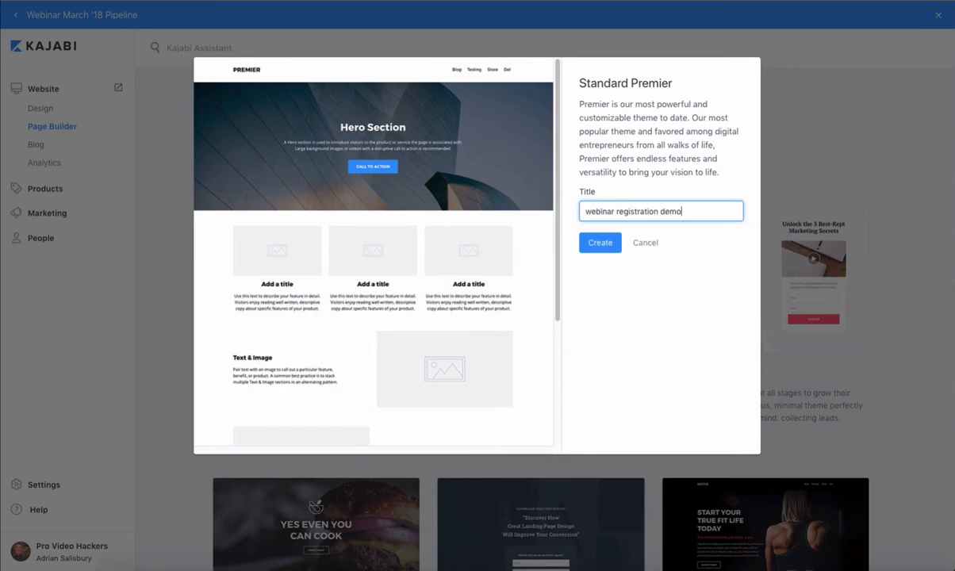
left_click(599, 241)
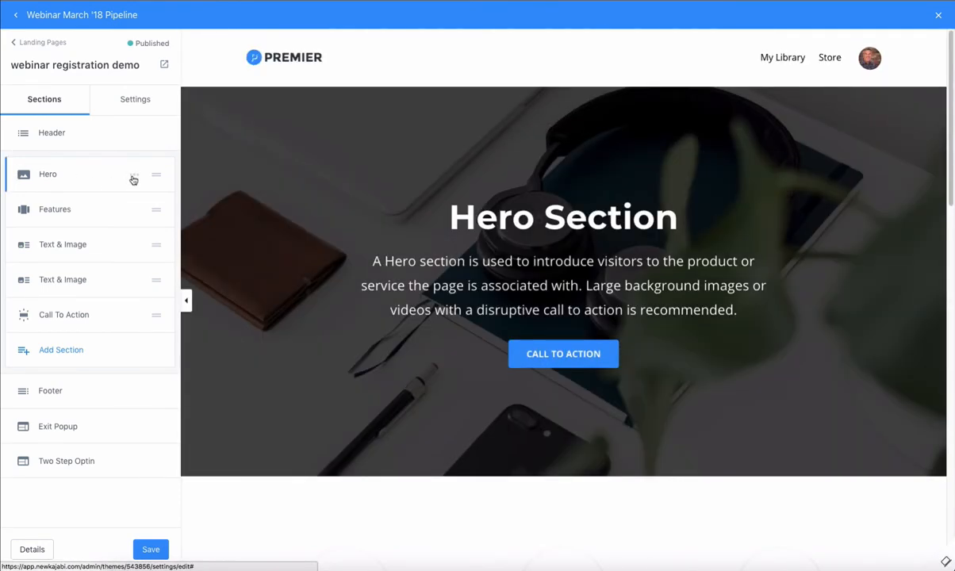
- Delete the Hero and Features sections and review the Call To Action heading and subheading
left_click(133, 175)
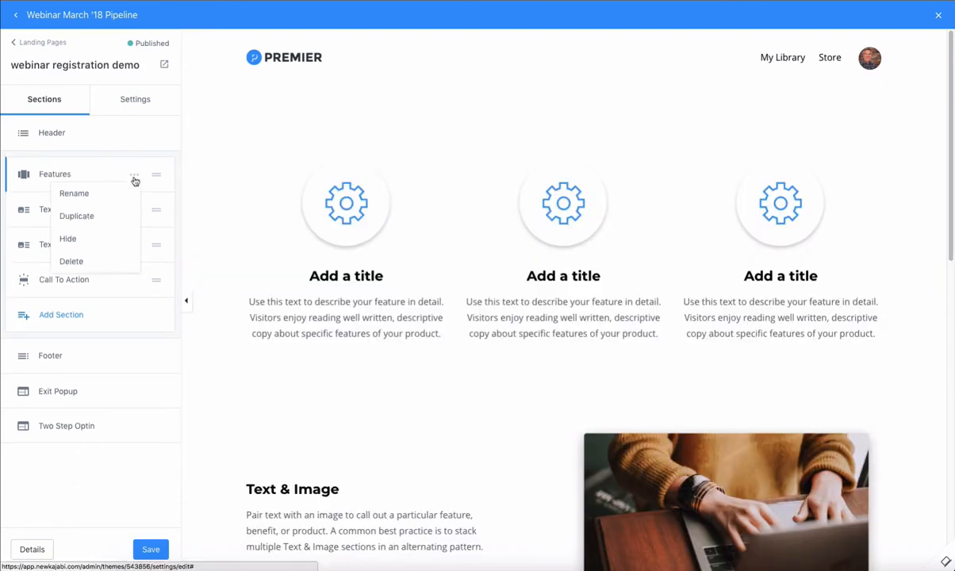
left_click(70, 260)
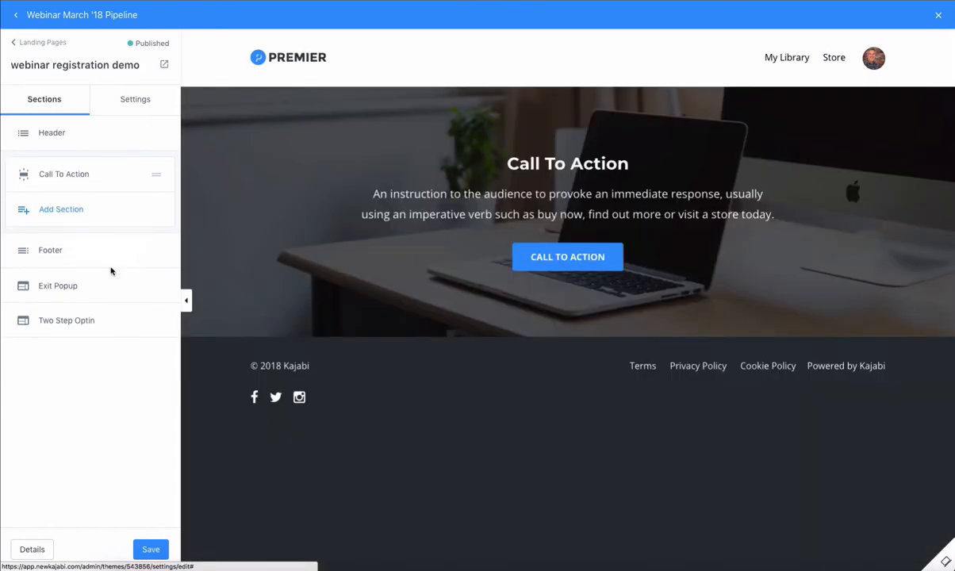
left_click(63, 173)
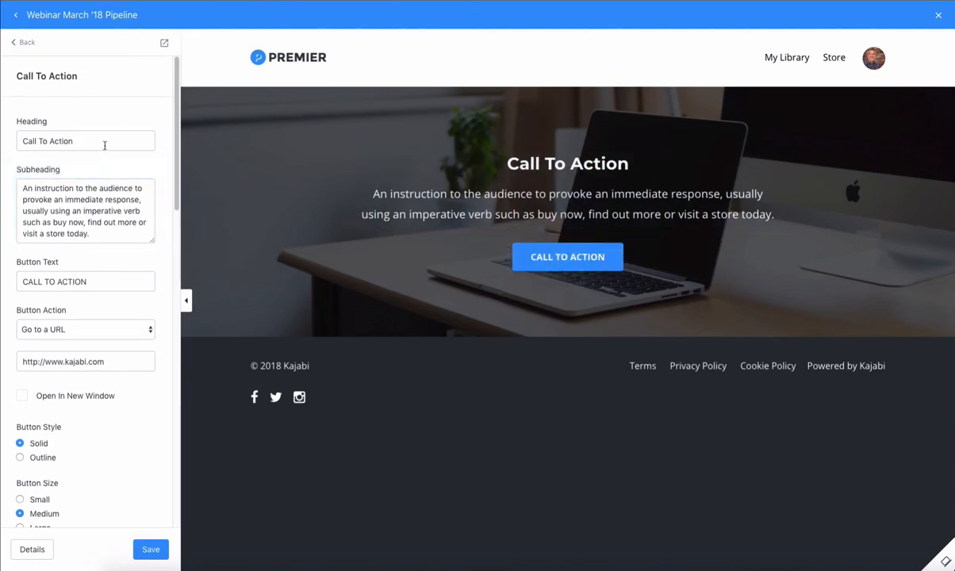
left_click(85, 209)
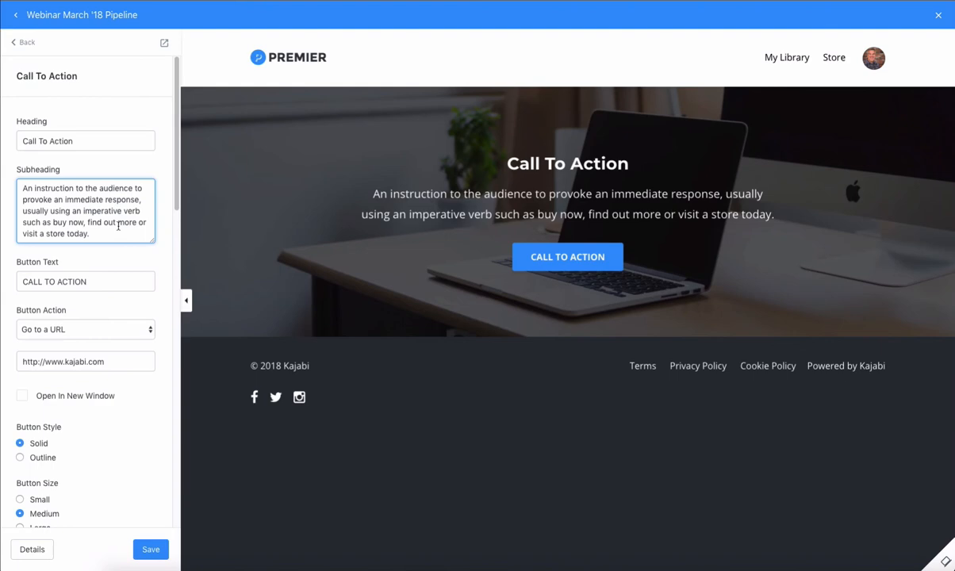
left_click(86, 283)
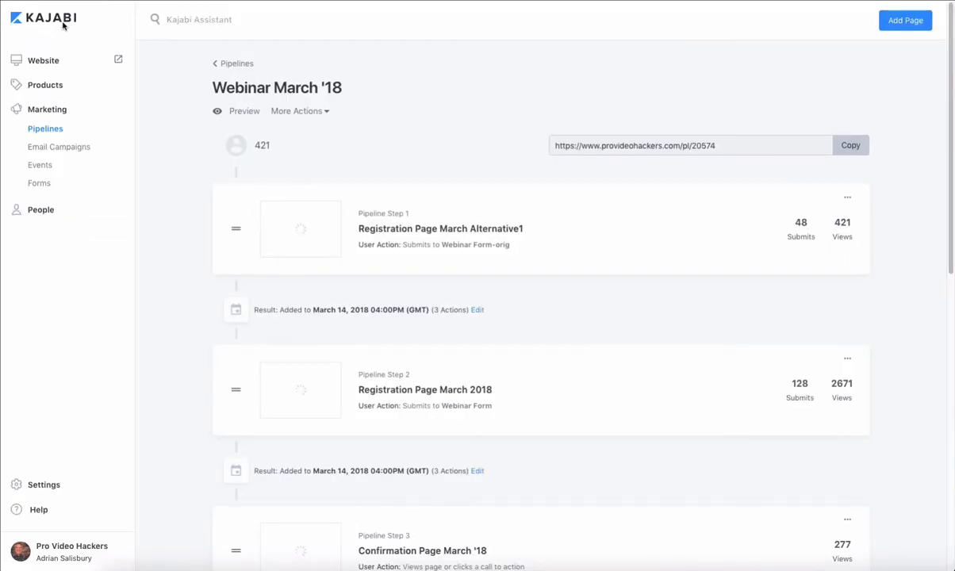
mouse_move(872, 63)
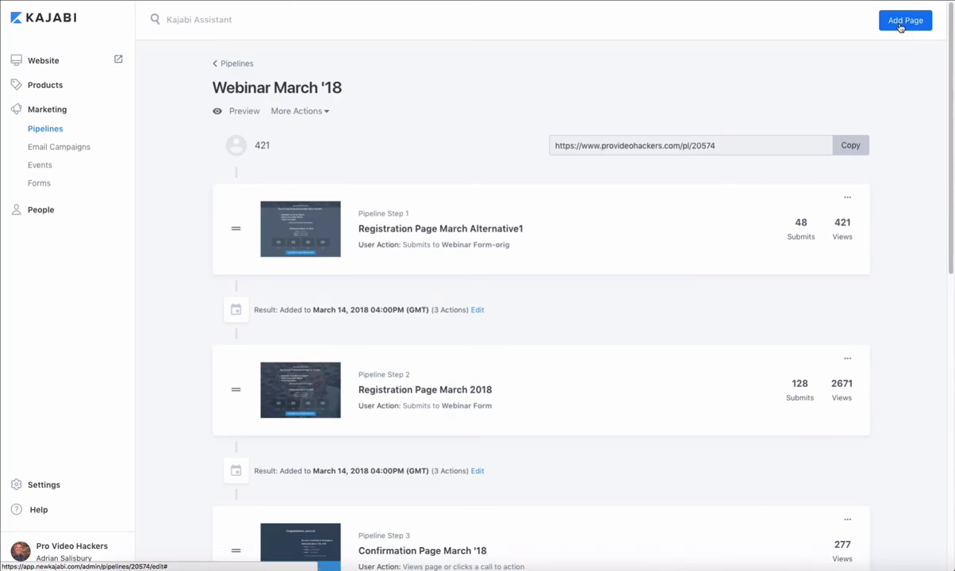
- Add a pipeline step using the existing 'webinar registration demo' page and save it
left_click(904, 19)
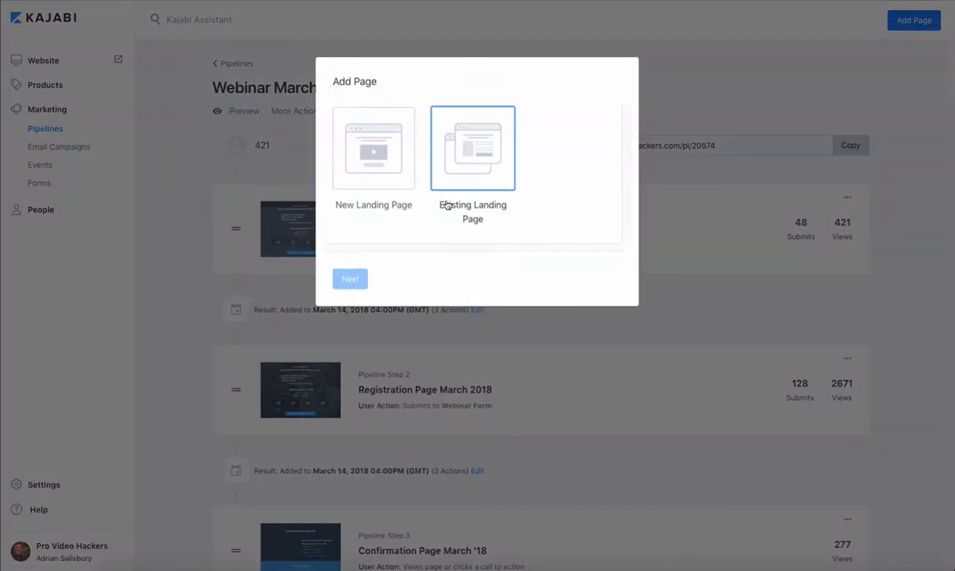
left_click(348, 279)
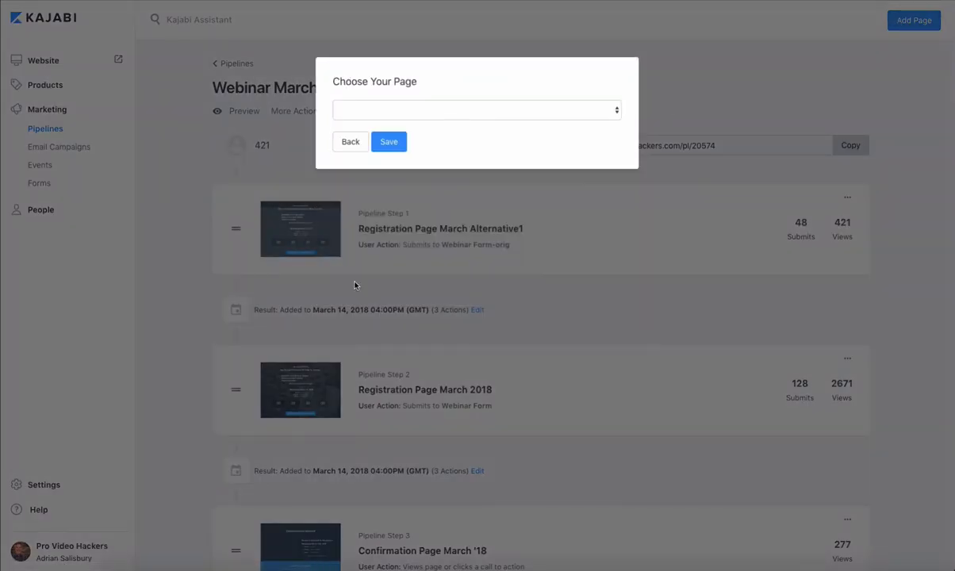
left_click(475, 110)
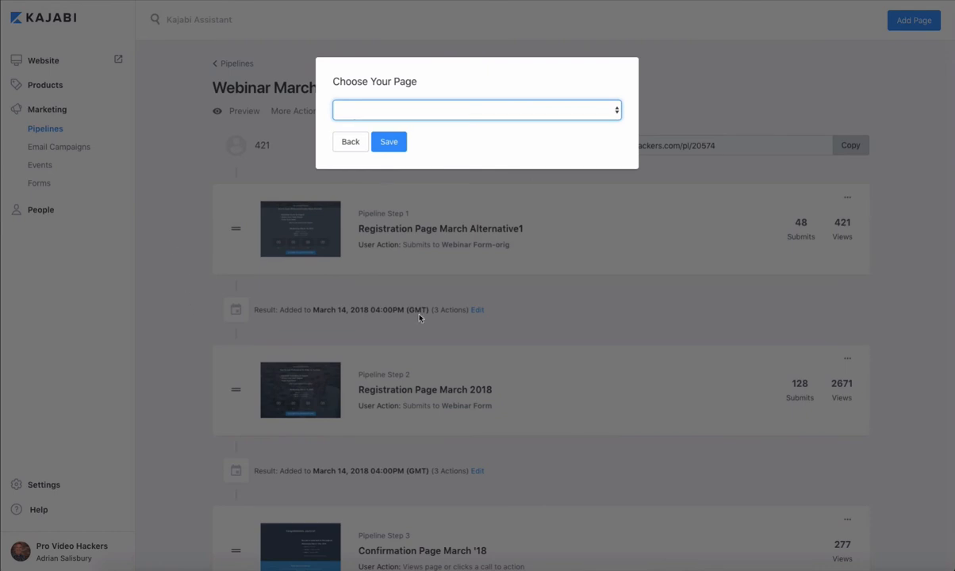
left_click(476, 110)
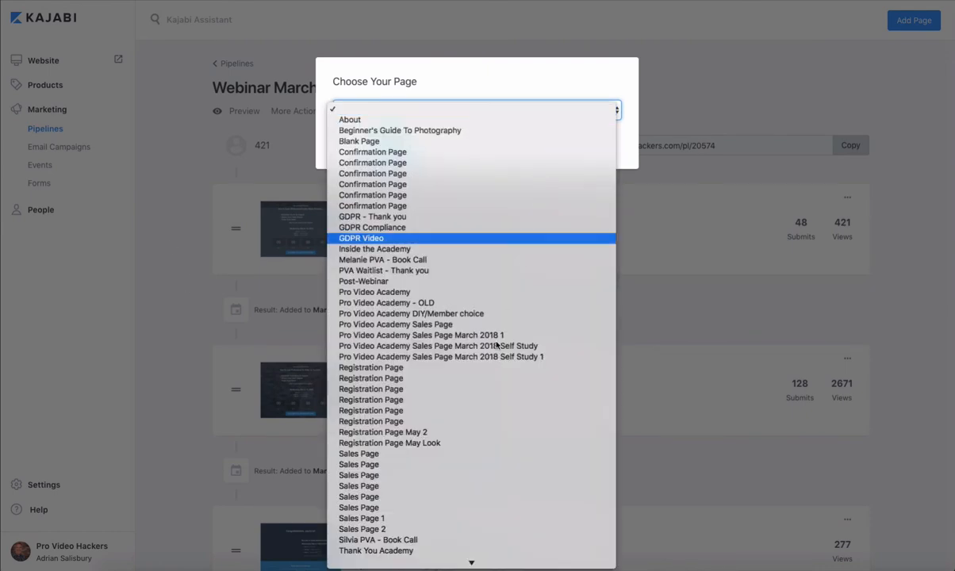
scroll("down", 3)
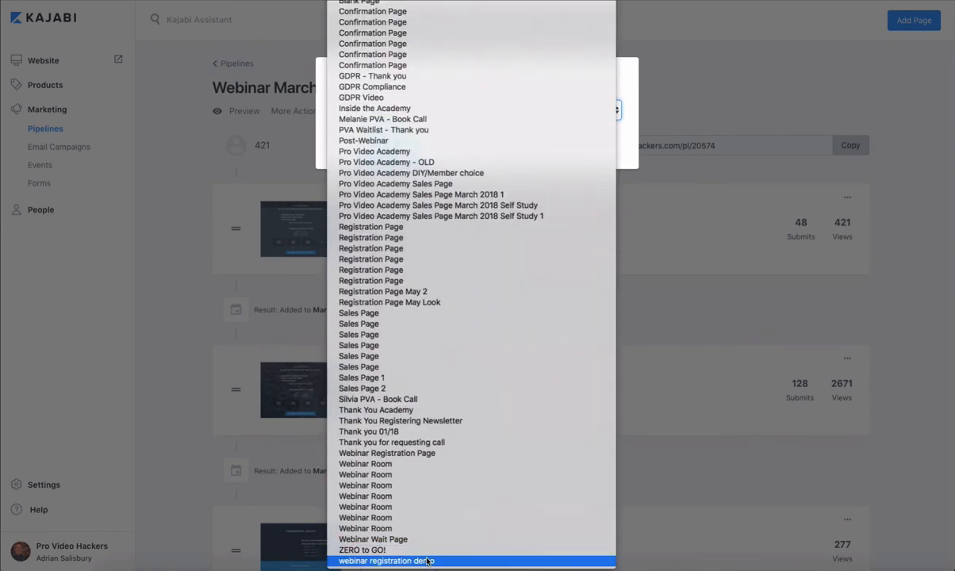
left_click(387, 561)
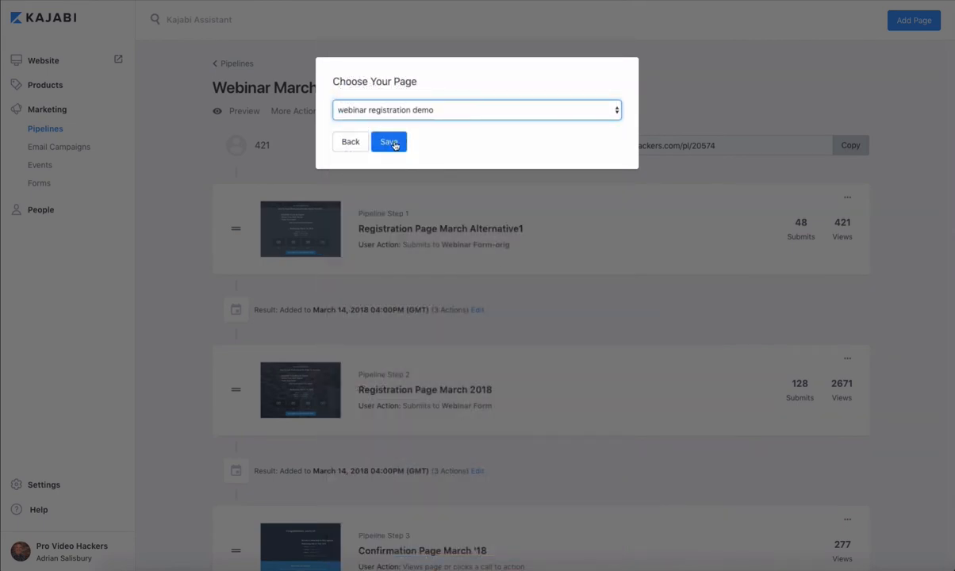
left_click(388, 141)
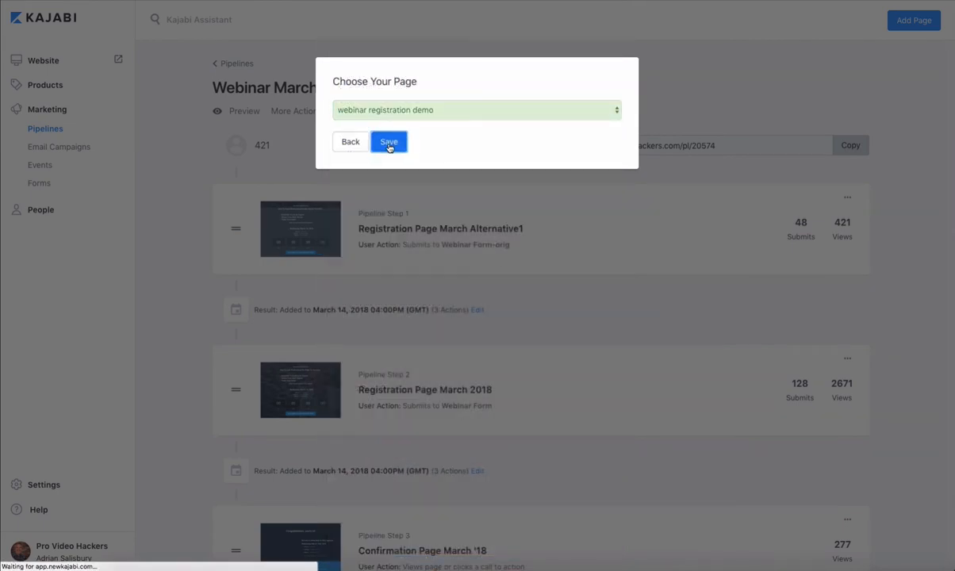
left_click(389, 141)
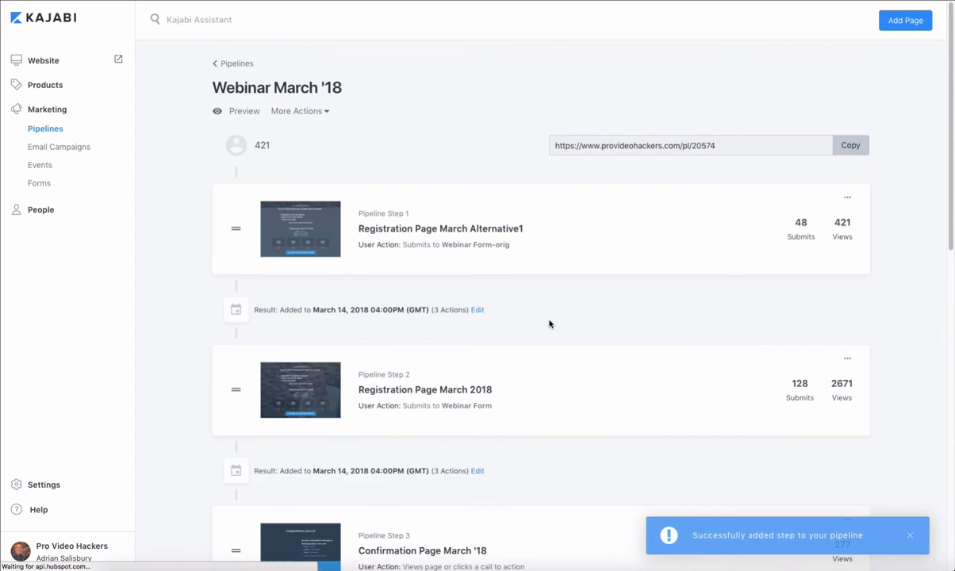
- Drag the webinar registration demo step up to sit right after Webinar Room - login
scroll("down", 3)
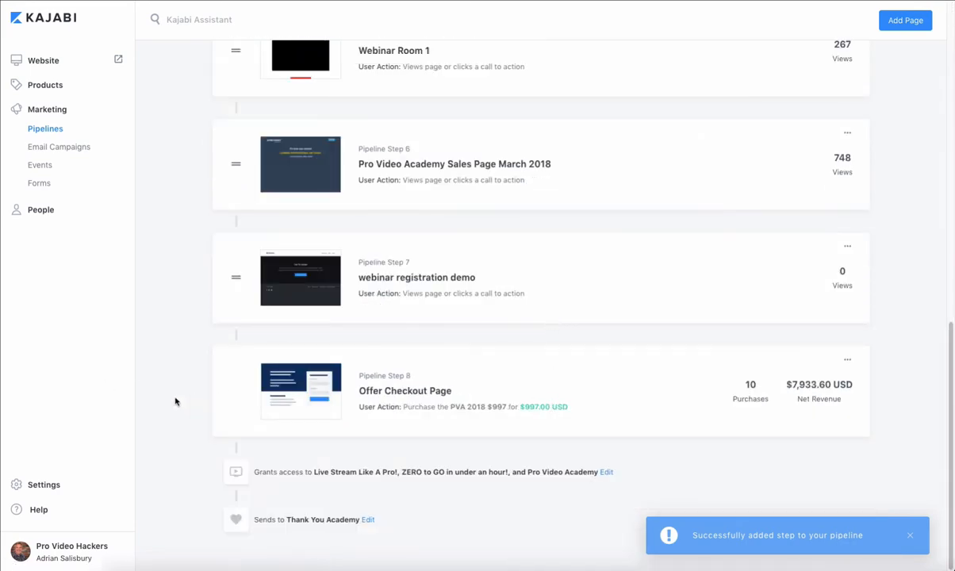
scroll("up", 3)
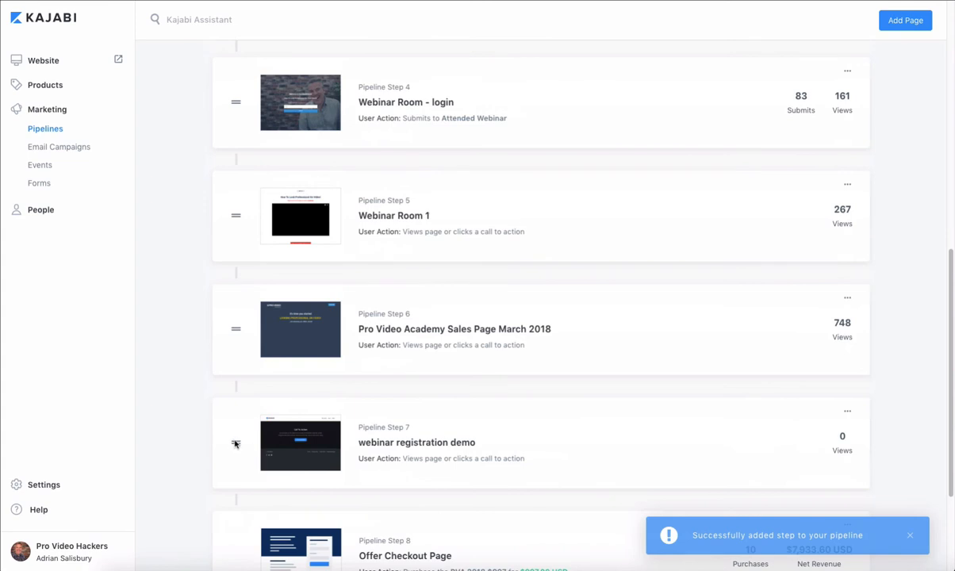
left_click_drag(234, 444, 234, 257)
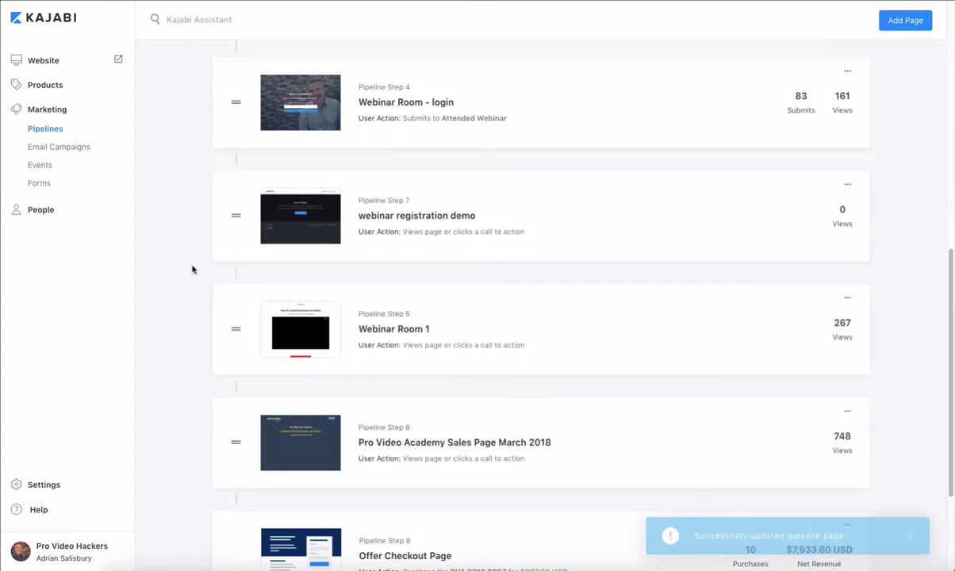
scroll("up", 3)
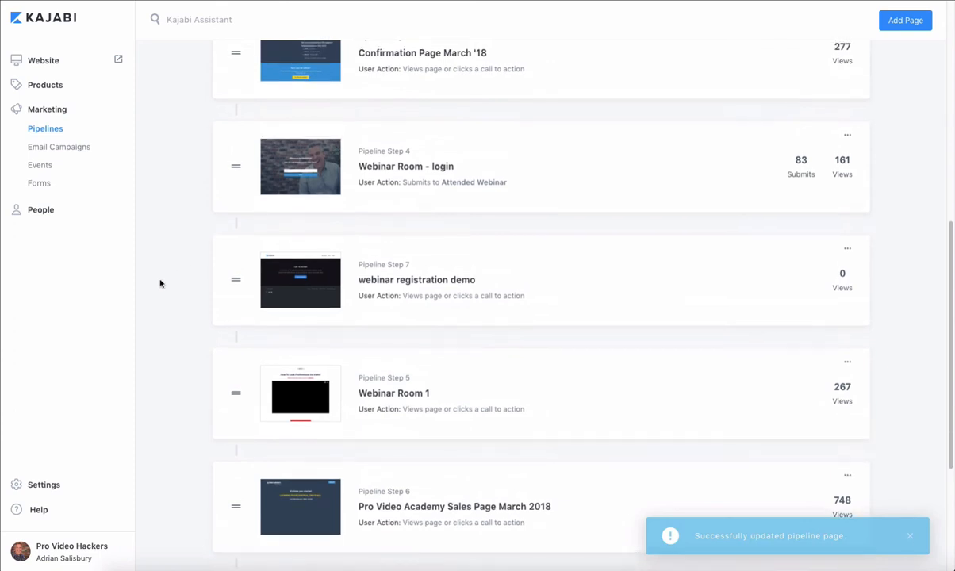
mouse_move(340, 111)
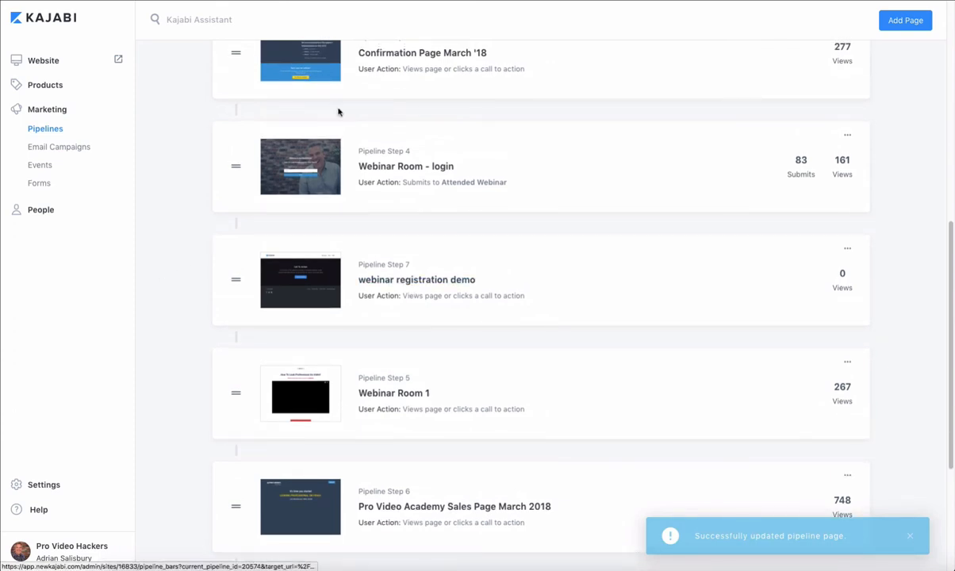
scroll("down", 3)
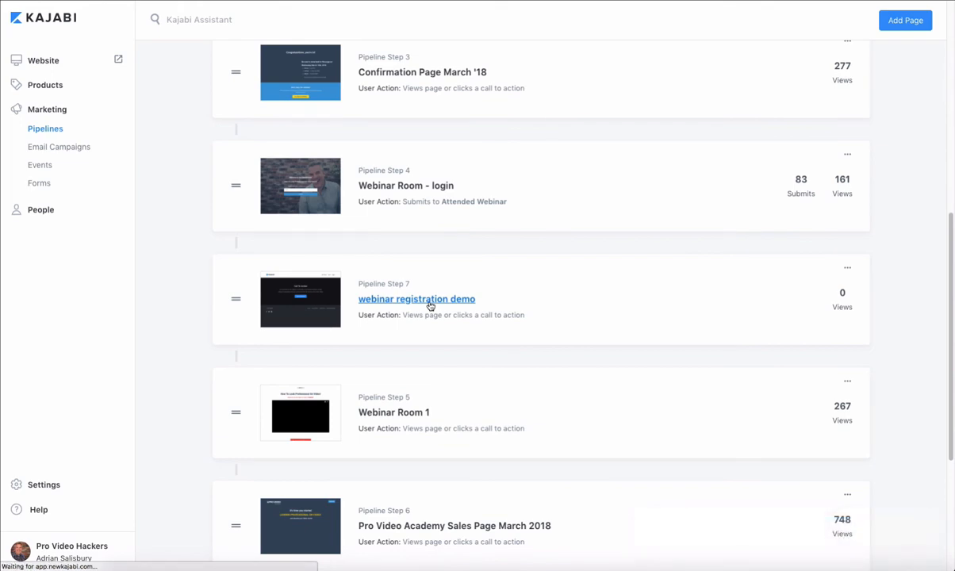
- Set the Call To Action button's action to 'Go to the next Pipeline Step', save, and return to the pipeline
left_click(416, 298)
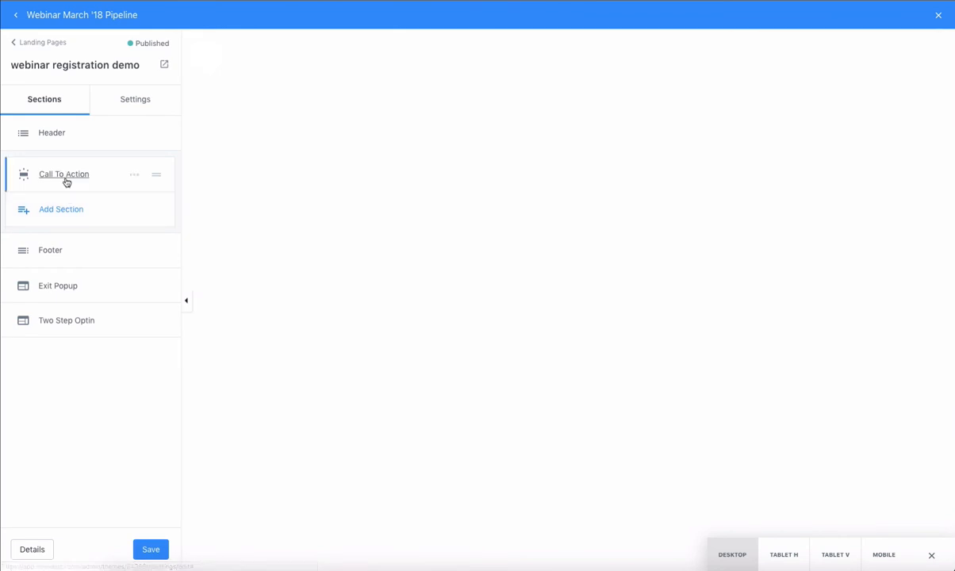
left_click(64, 172)
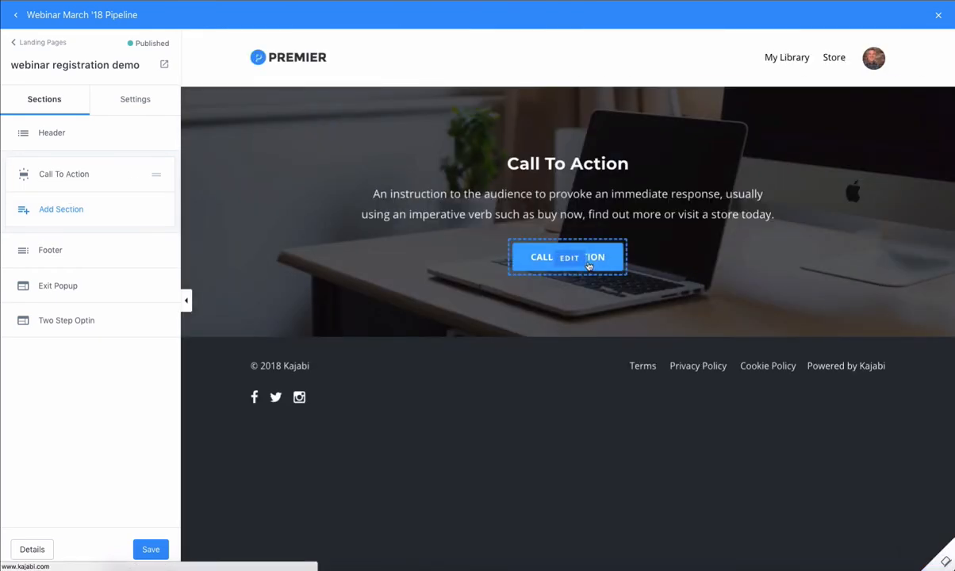
left_click(568, 257)
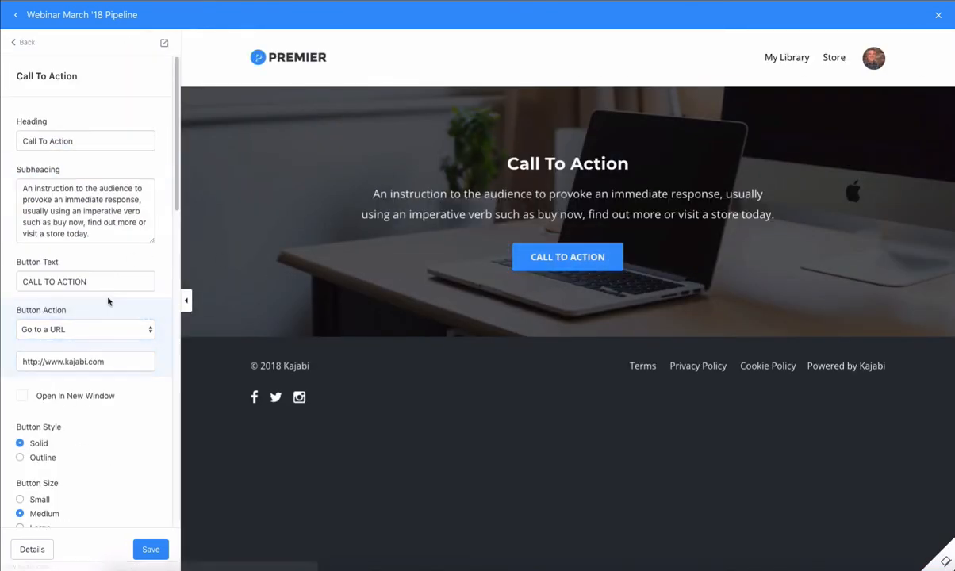
mouse_move(68, 309)
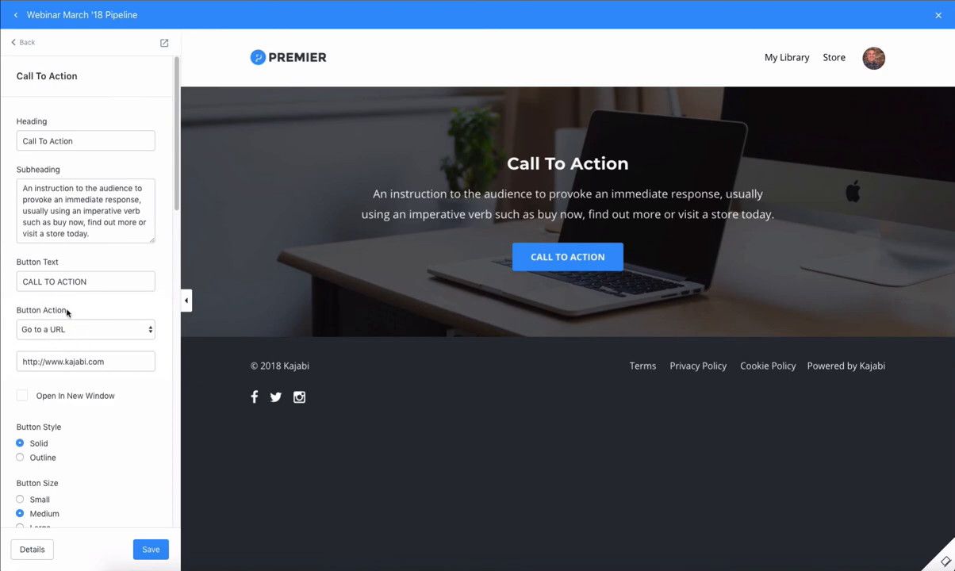
left_click(85, 328)
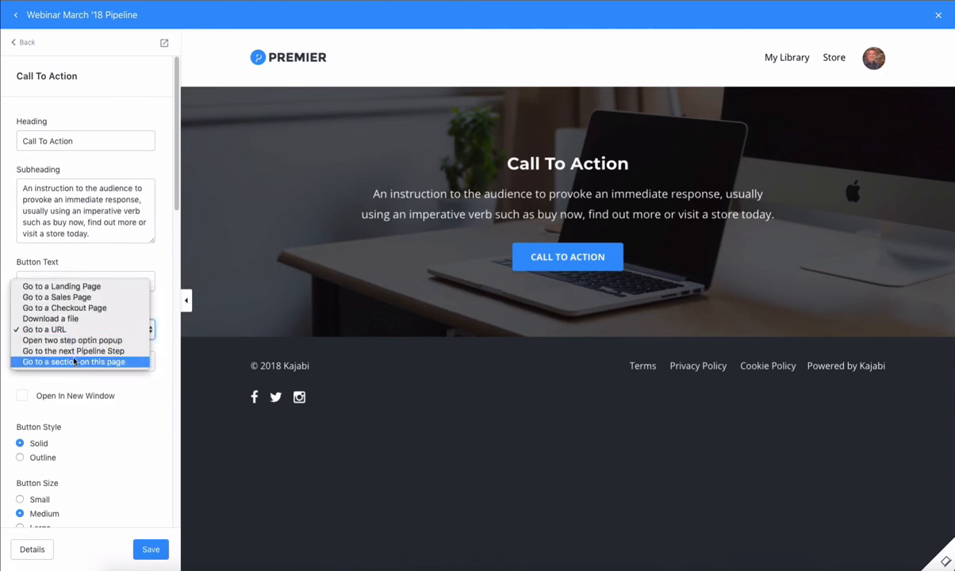
left_click(73, 350)
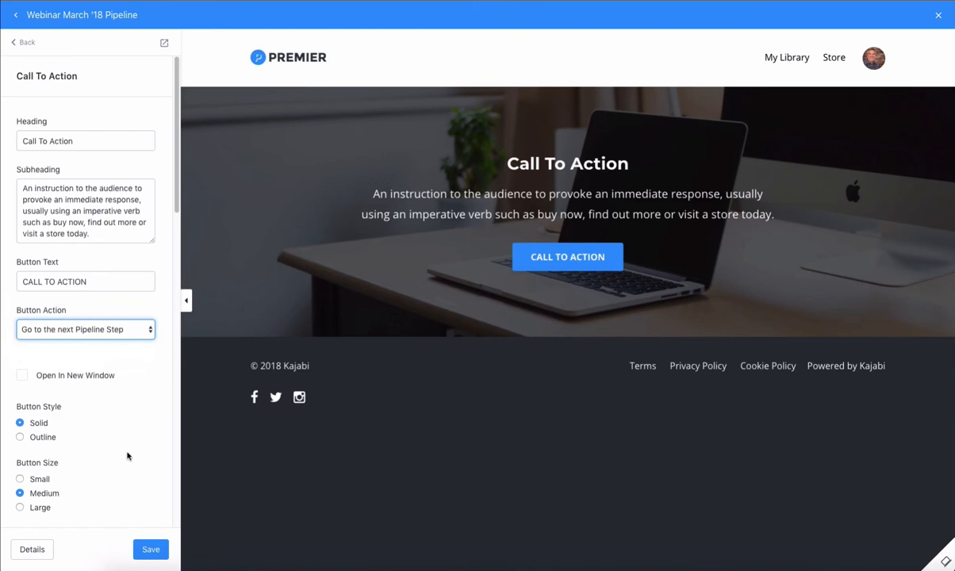
left_click(149, 548)
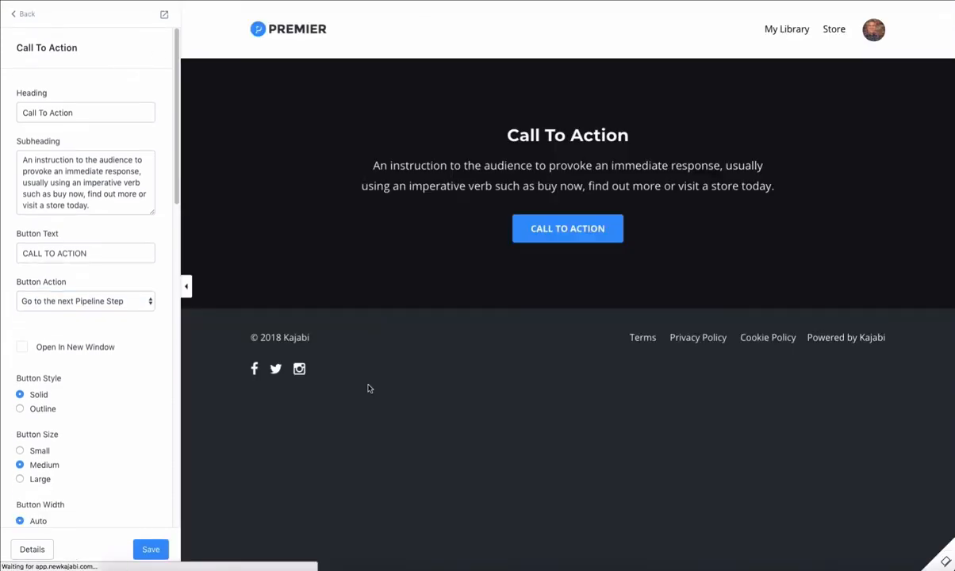
left_click(24, 14)
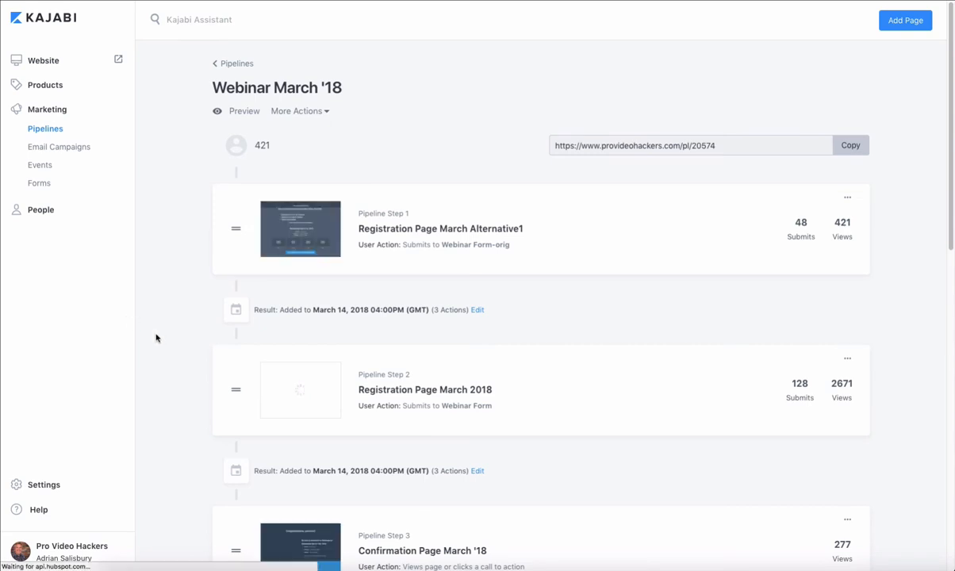
- Choose Edit Details from Pipeline Step 5's menu to open the demo page's details form
scroll("down", 3)
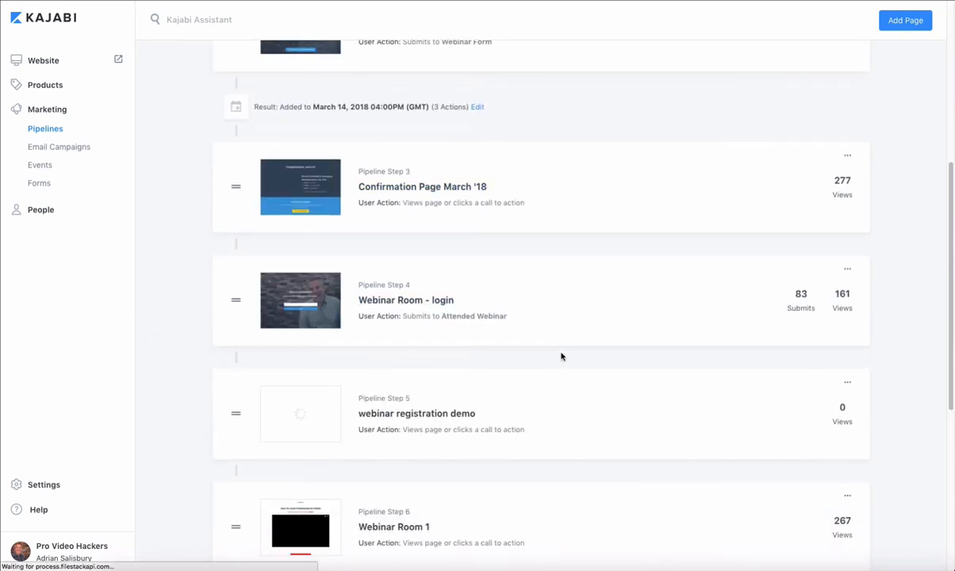
scroll("down", 3)
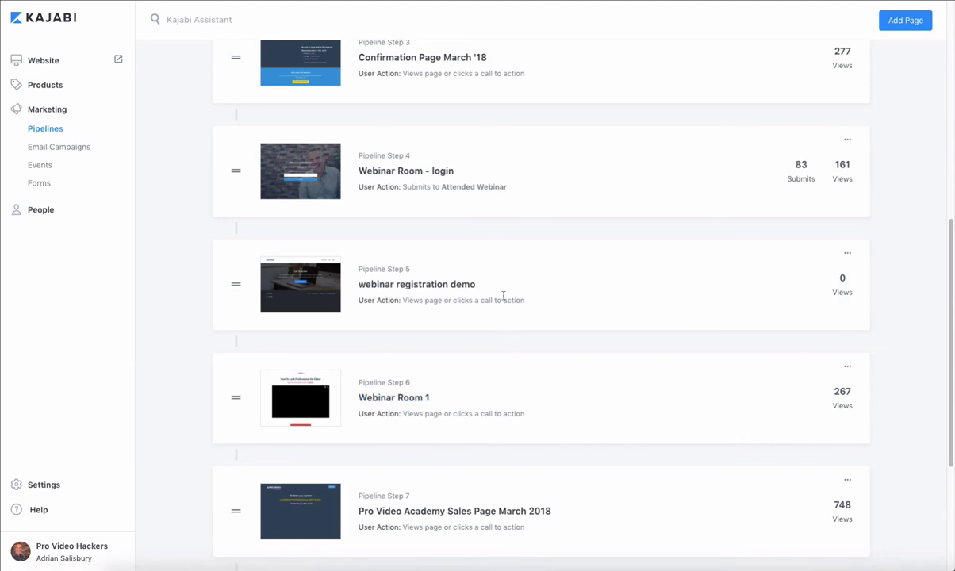
mouse_move(840, 264)
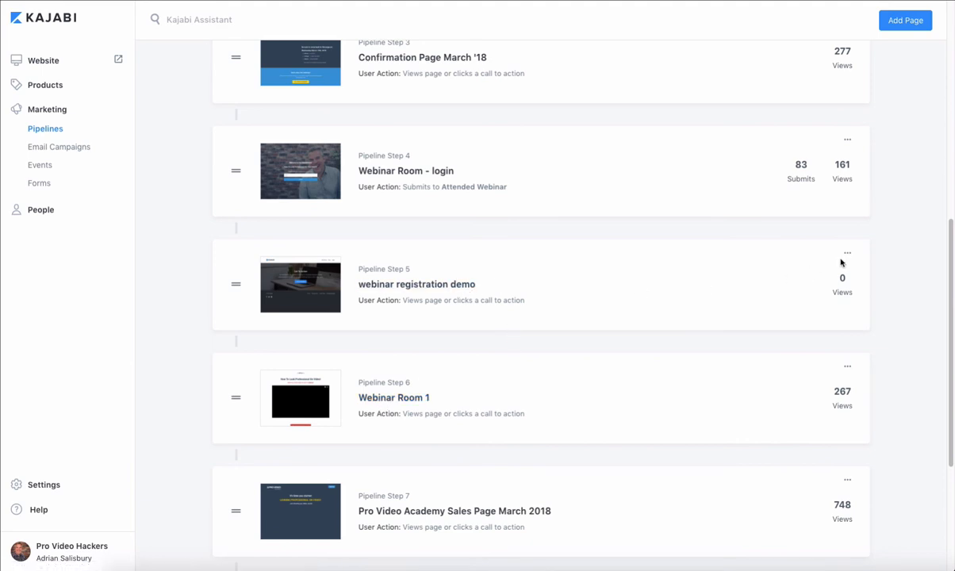
left_click(847, 252)
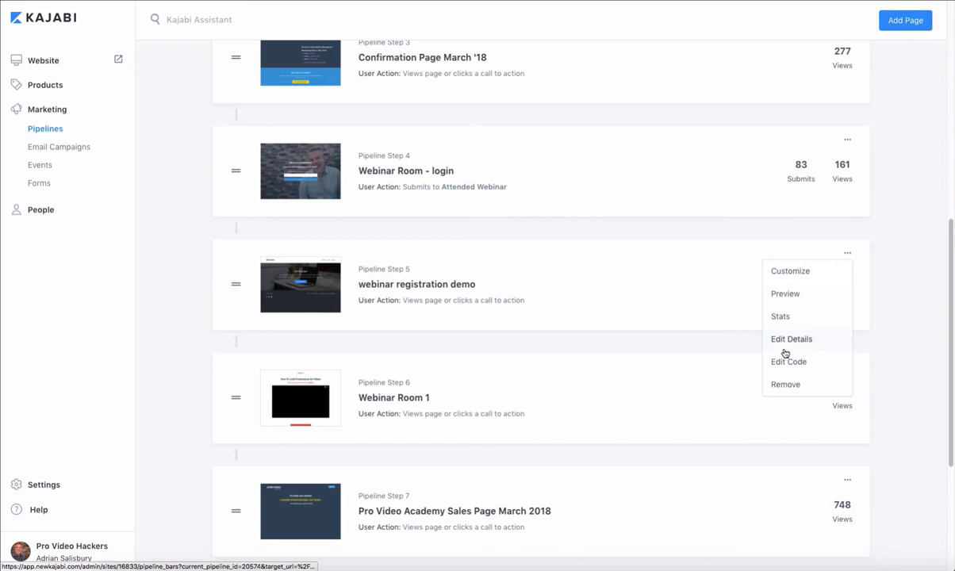
left_click(790, 339)
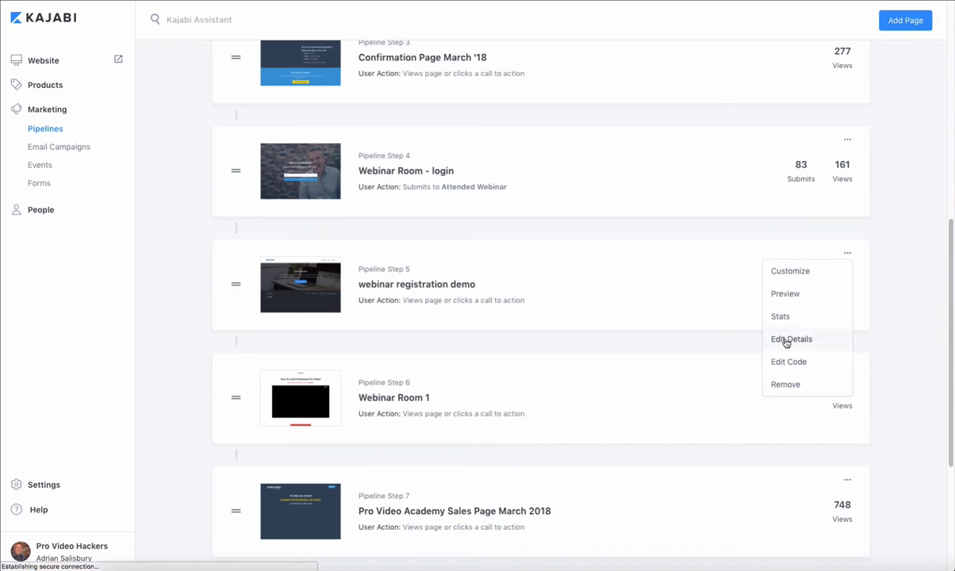
left_click(790, 340)
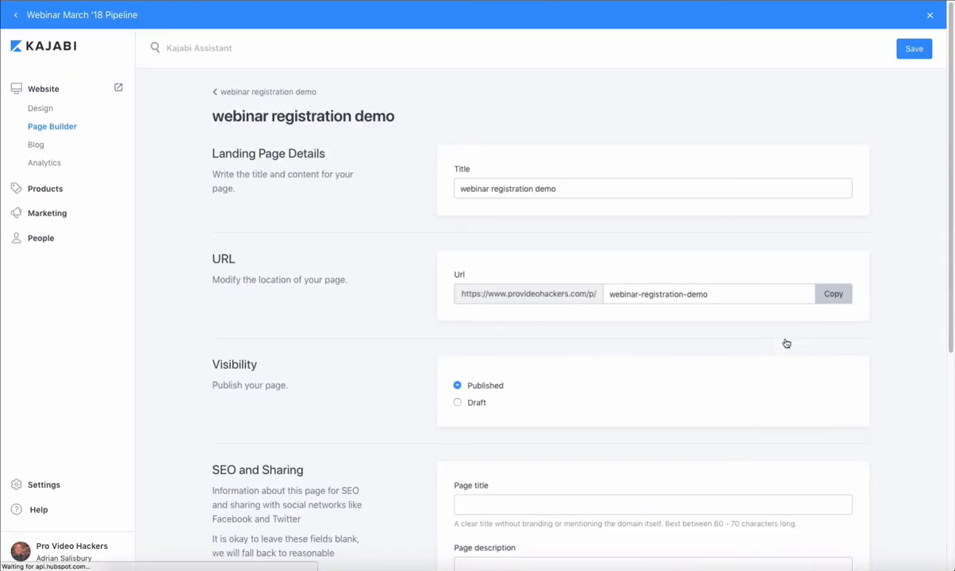
- Rename the demo page's URL slug to 'webinar-registration' and copy the full address
left_click(706, 293)
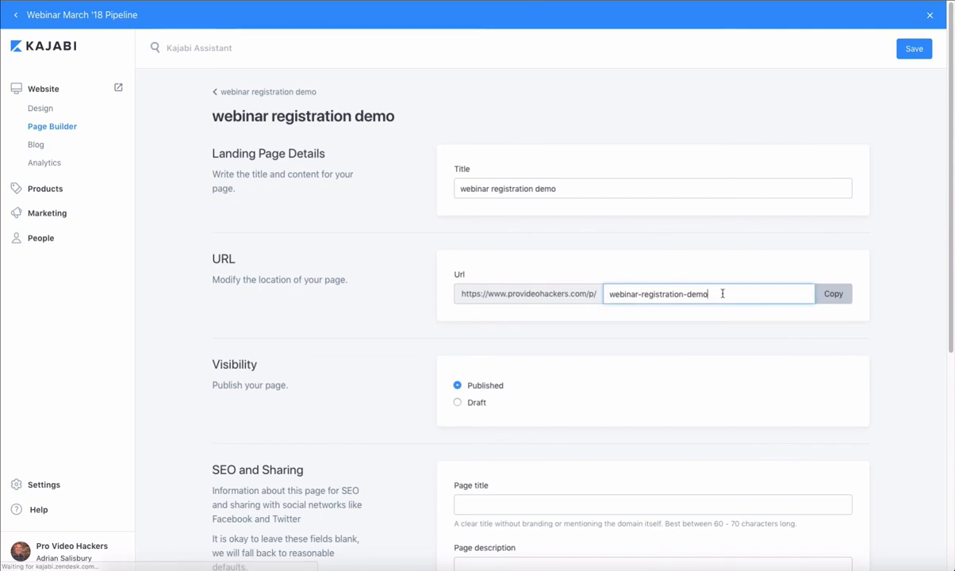
type("webinar-registration")
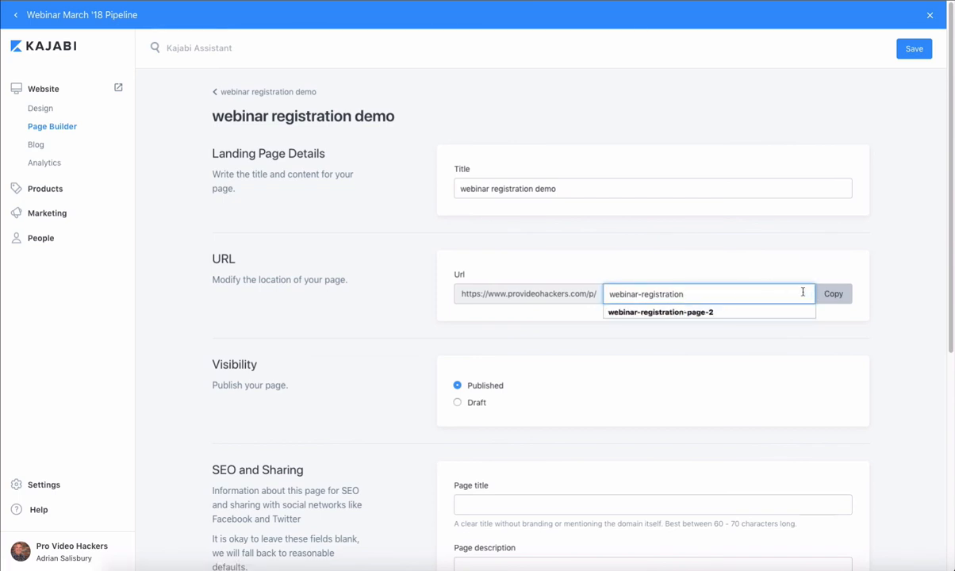
left_click(832, 293)
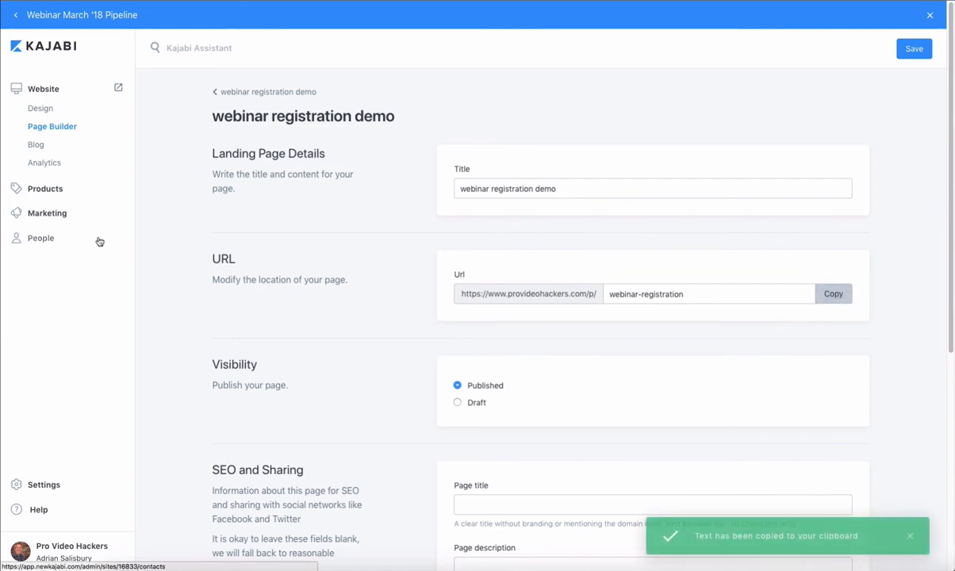
mouse_move(102, 119)
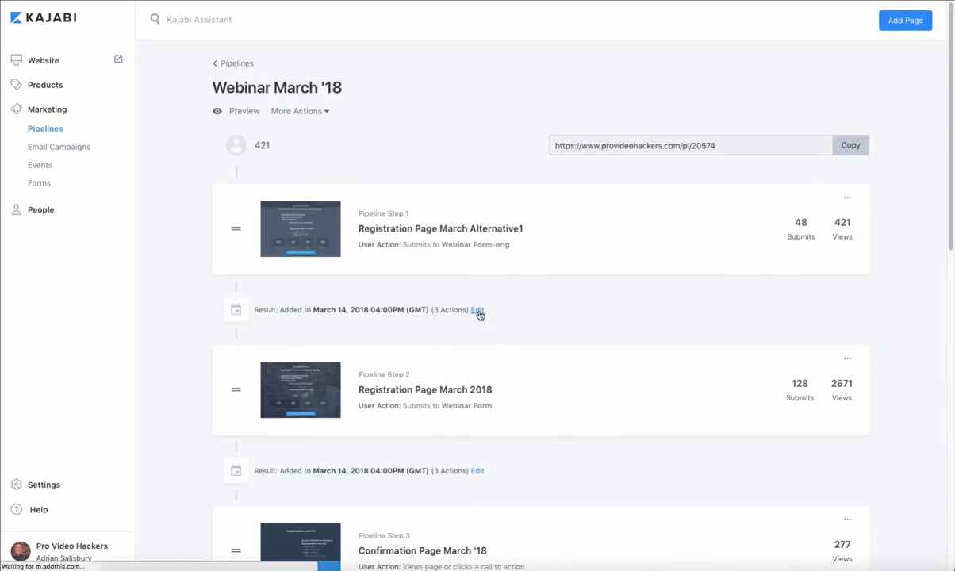
left_click(475, 309)
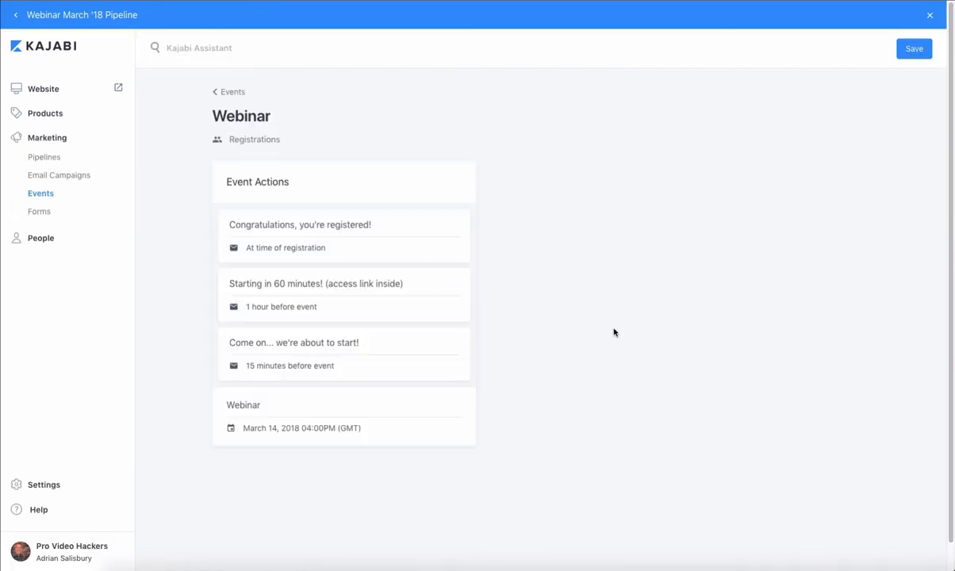
left_click(244, 405)
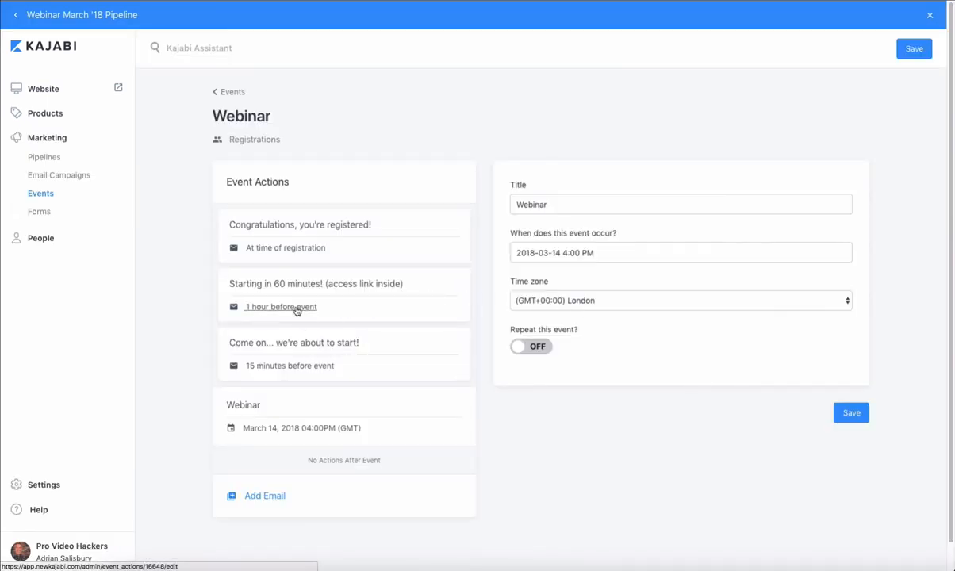
left_click(315, 293)
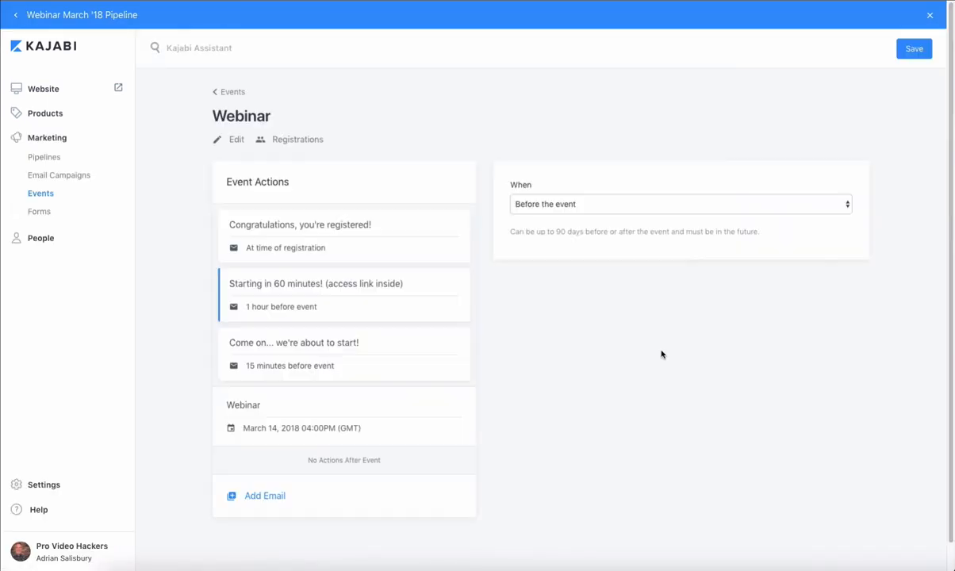
left_click(343, 294)
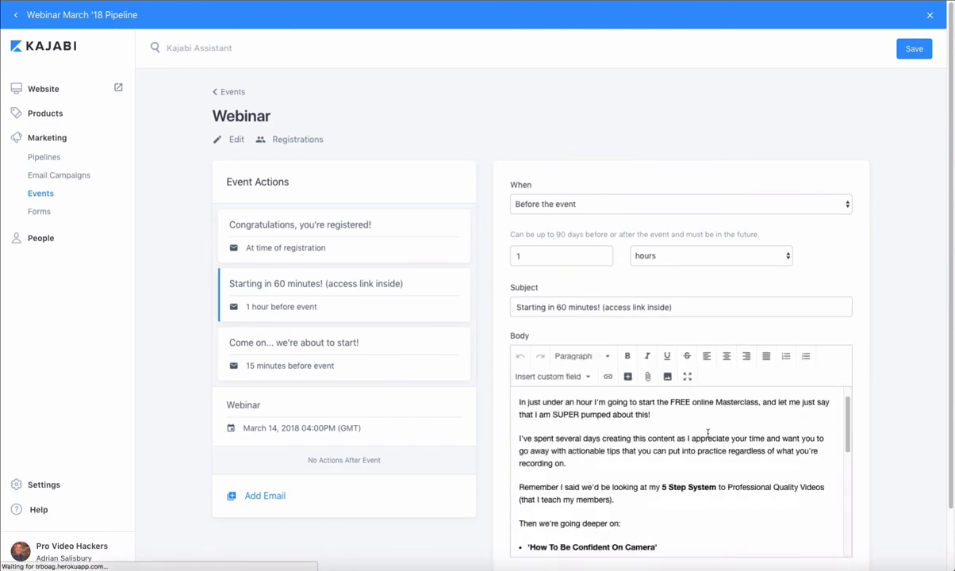
scroll("down", 3)
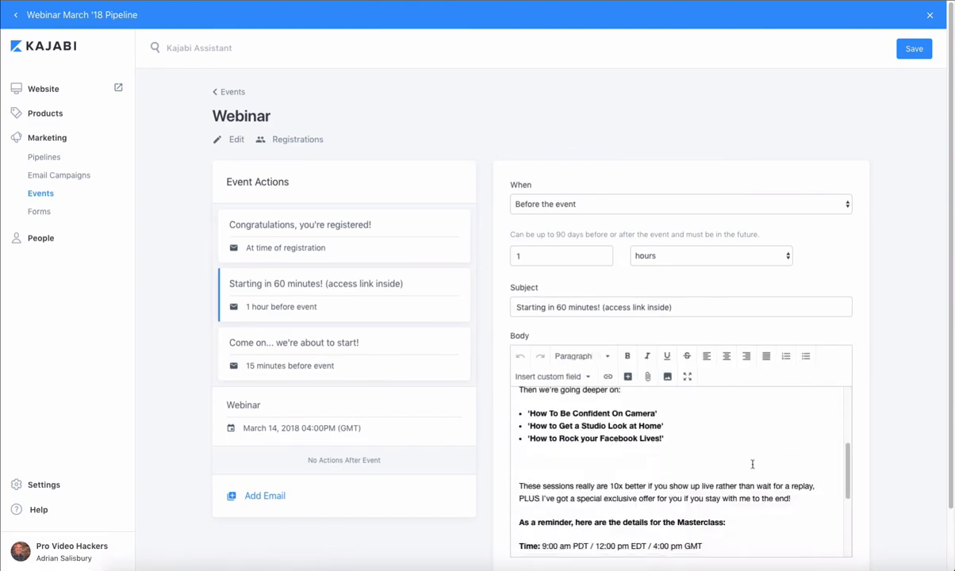
scroll("down", 3)
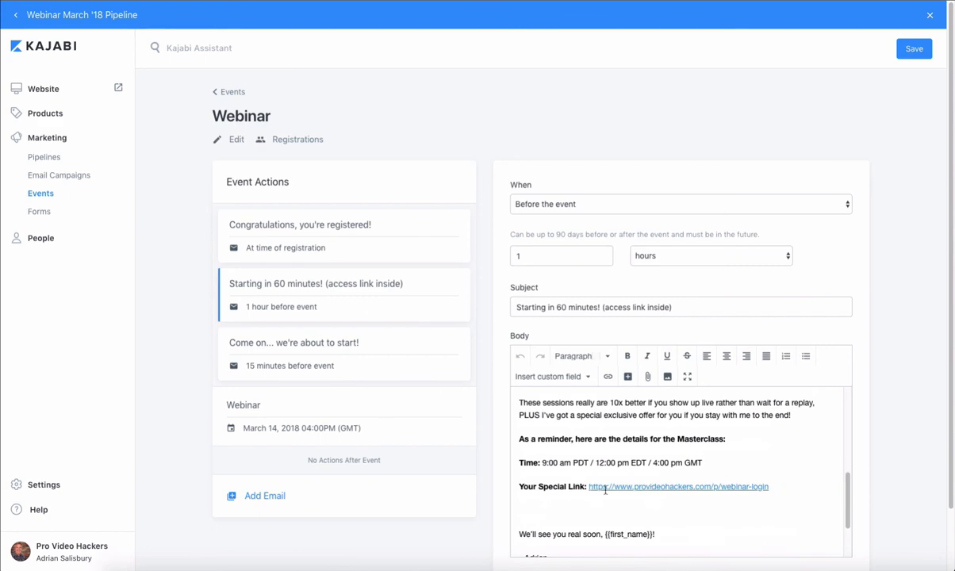
scroll("down", 3)
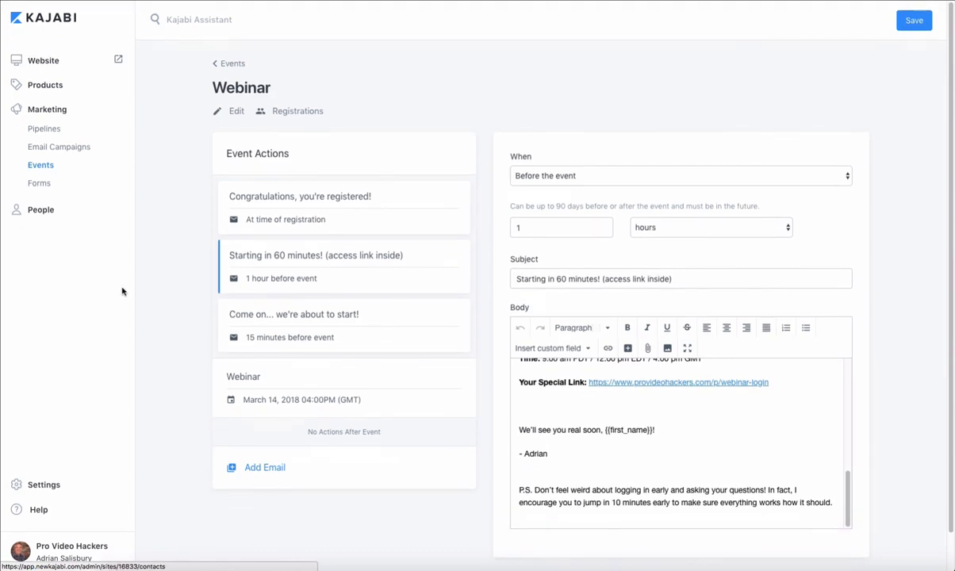
left_click(44, 128)
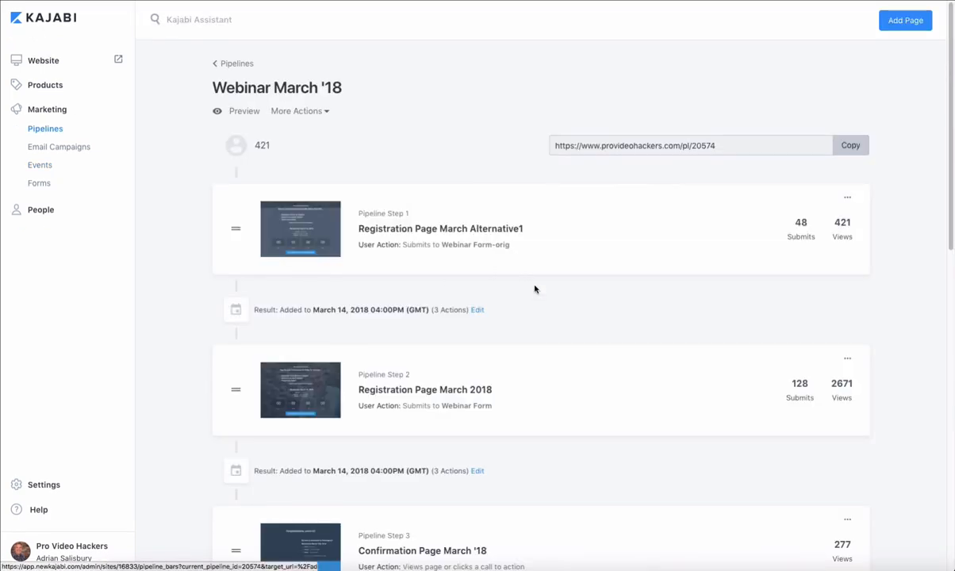
scroll("down", 3)
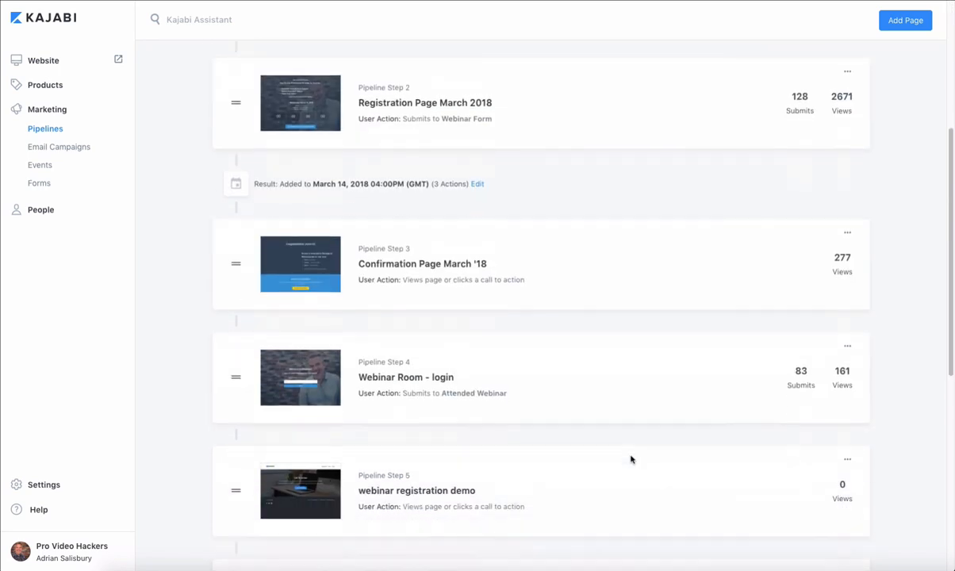
scroll("down", 3)
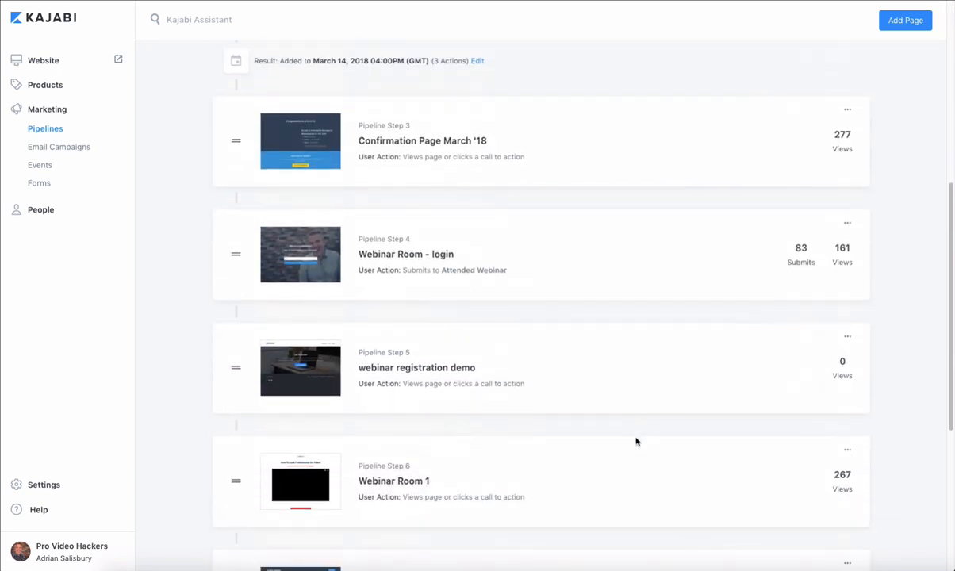
scroll("down", 3)
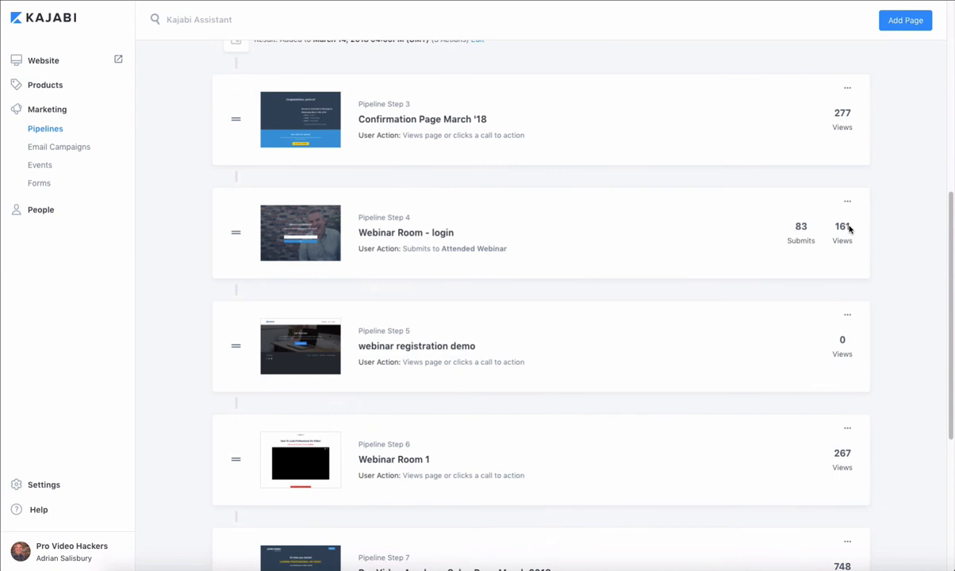
mouse_move(806, 250)
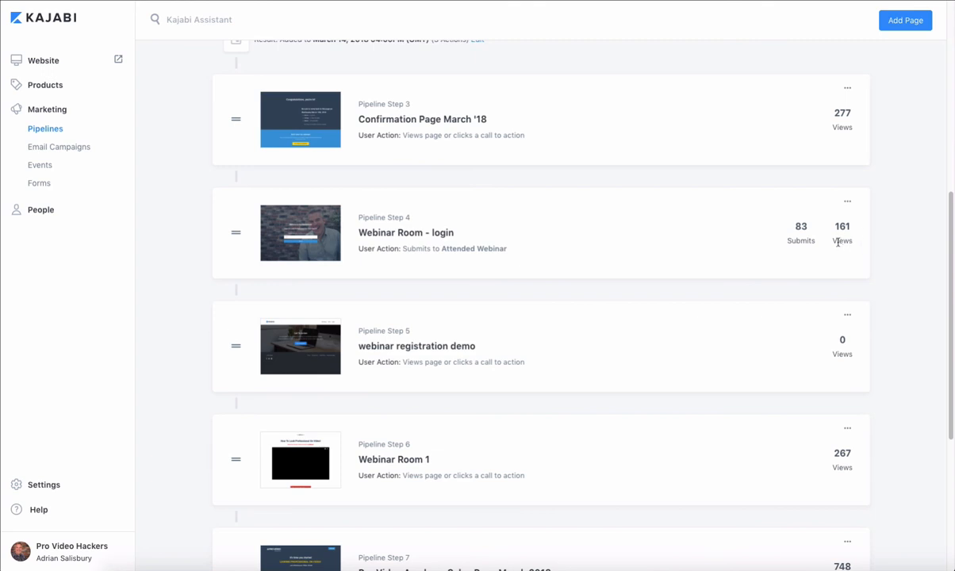
mouse_move(799, 231)
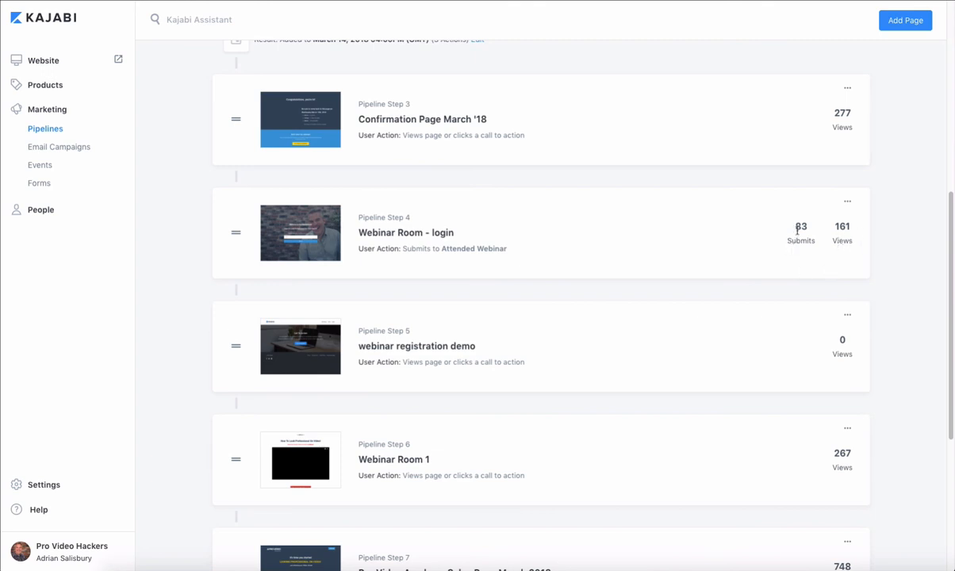
mouse_move(847, 200)
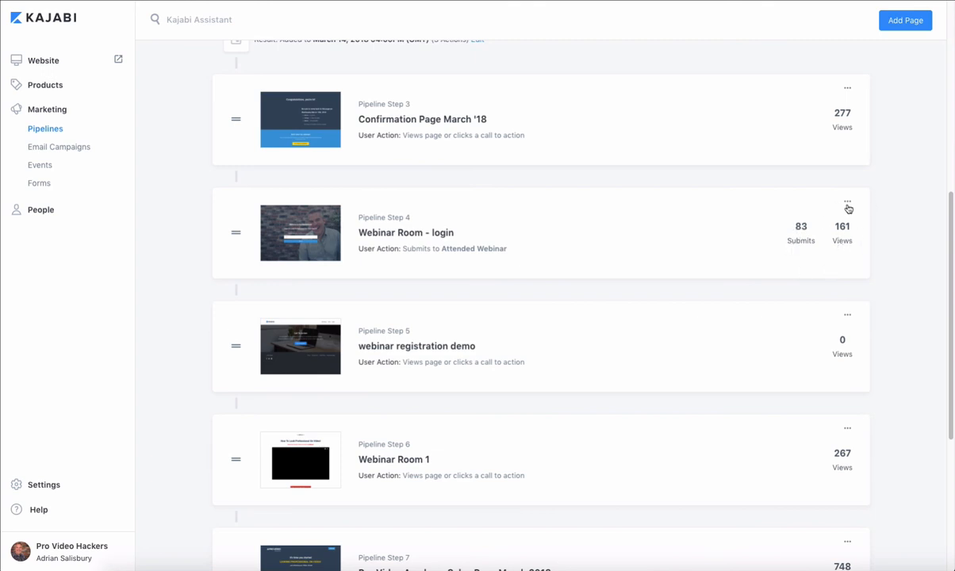
left_click(847, 200)
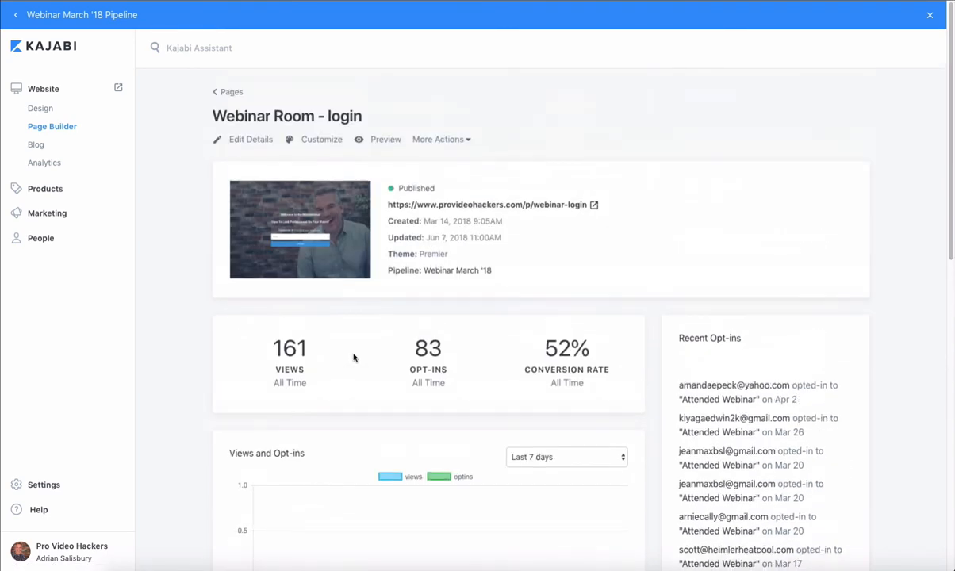
mouse_move(165, 140)
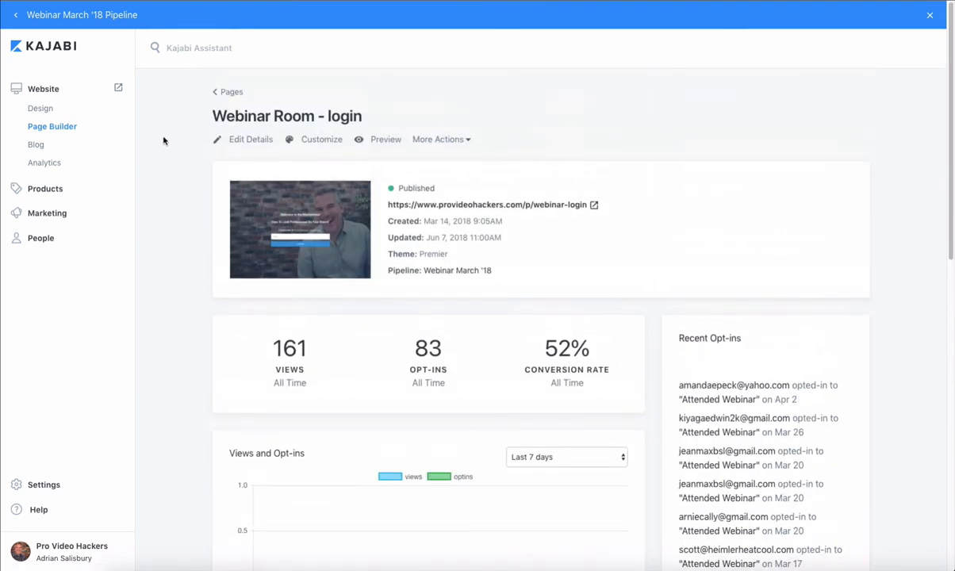